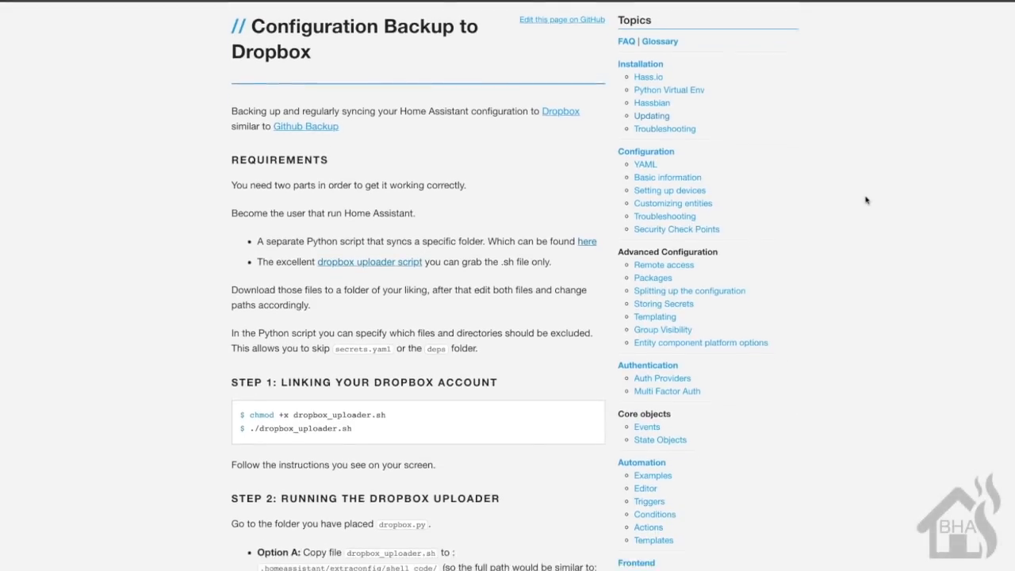
# Follow the guide's link to the Dropbox site and go to its account sign-in page
pyautogui.scroll(-3)
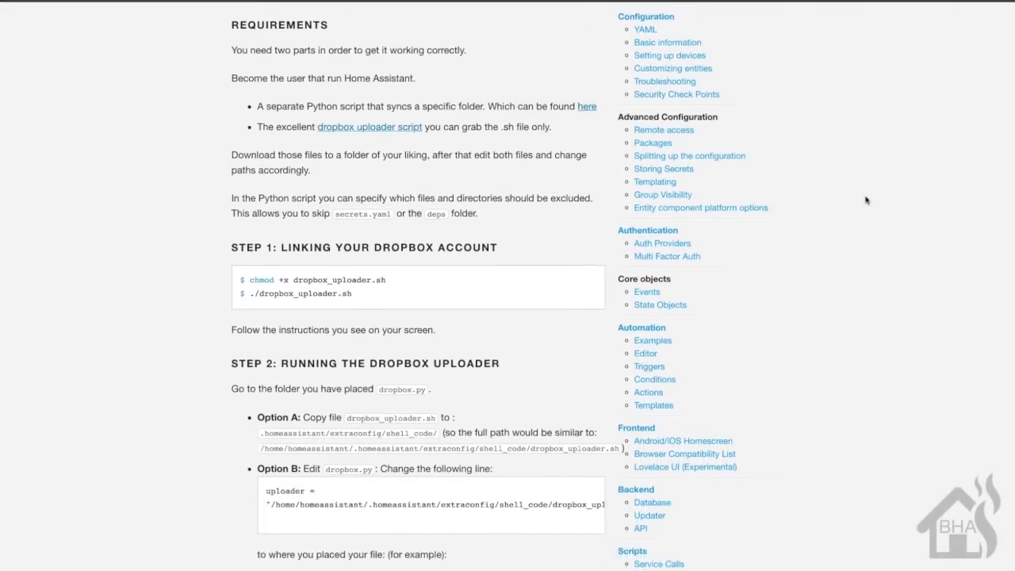
pyautogui.scroll(-3)
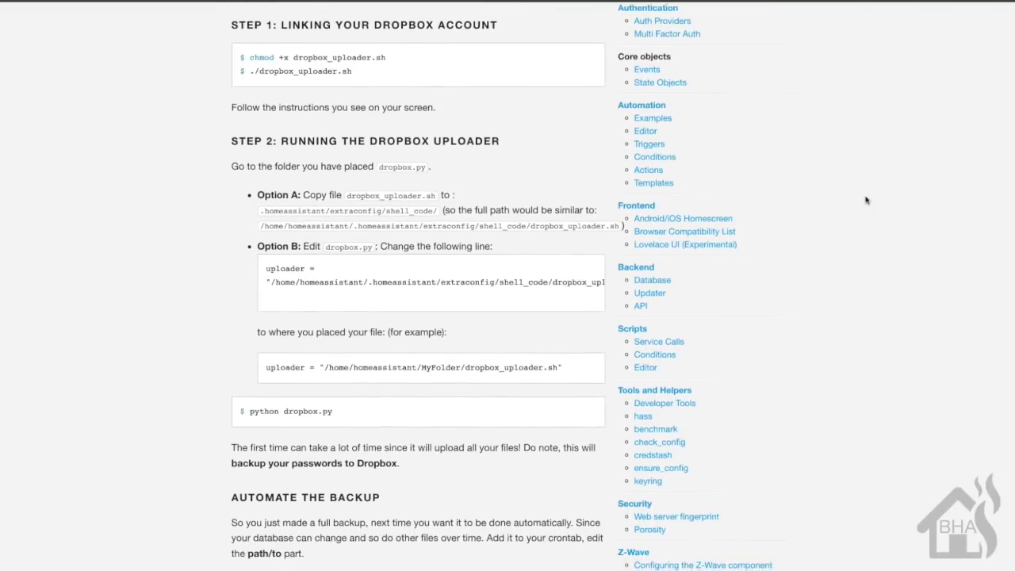
pyautogui.scroll(-3)
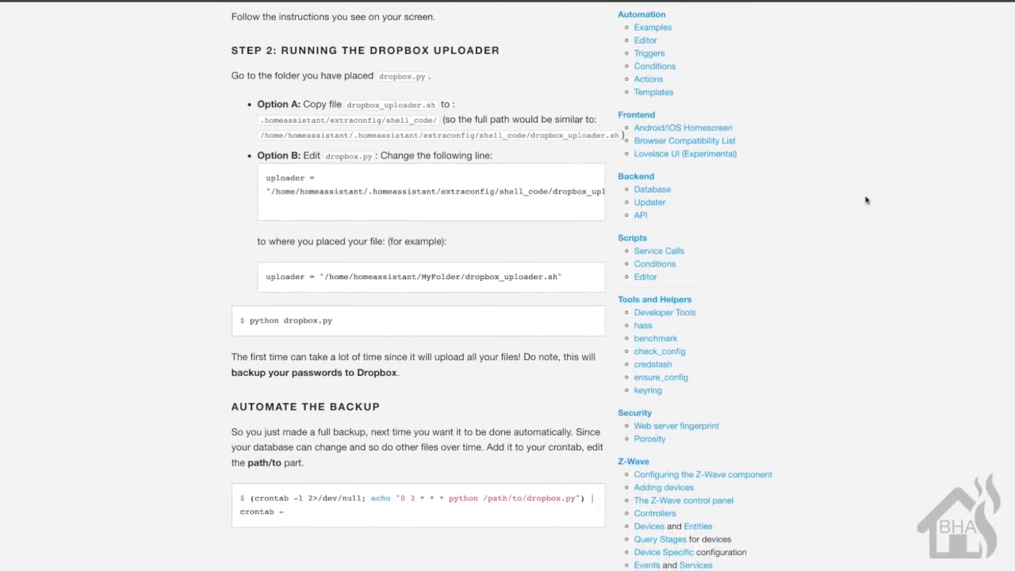
pyautogui.scroll(-3)
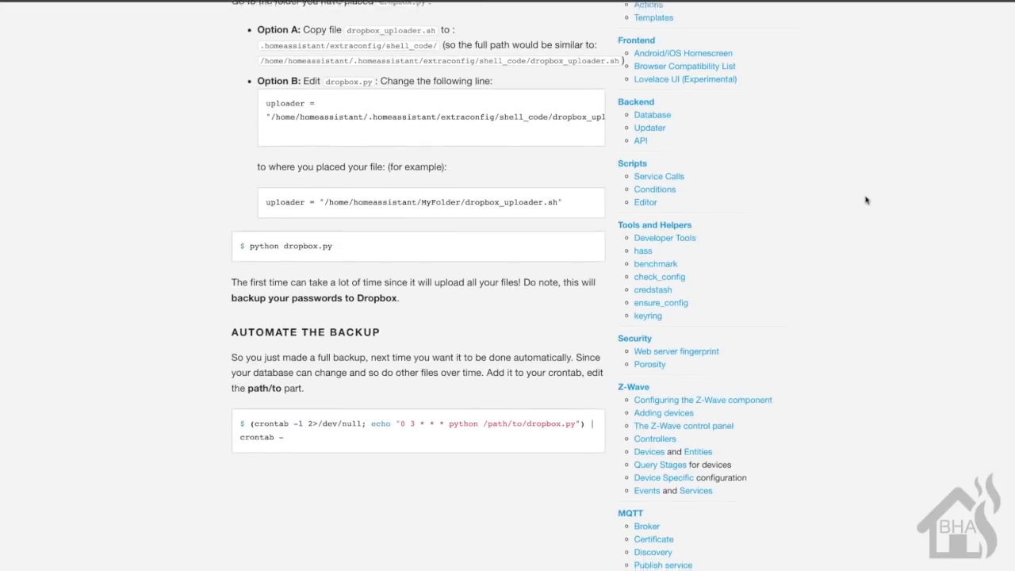
pyautogui.scroll(-3)
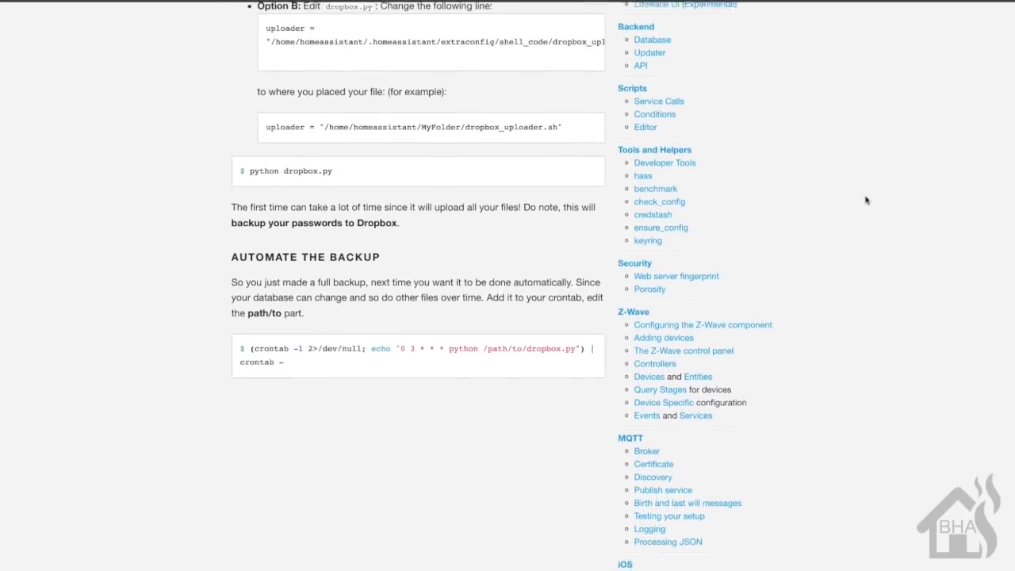
pyautogui.scroll(-3)
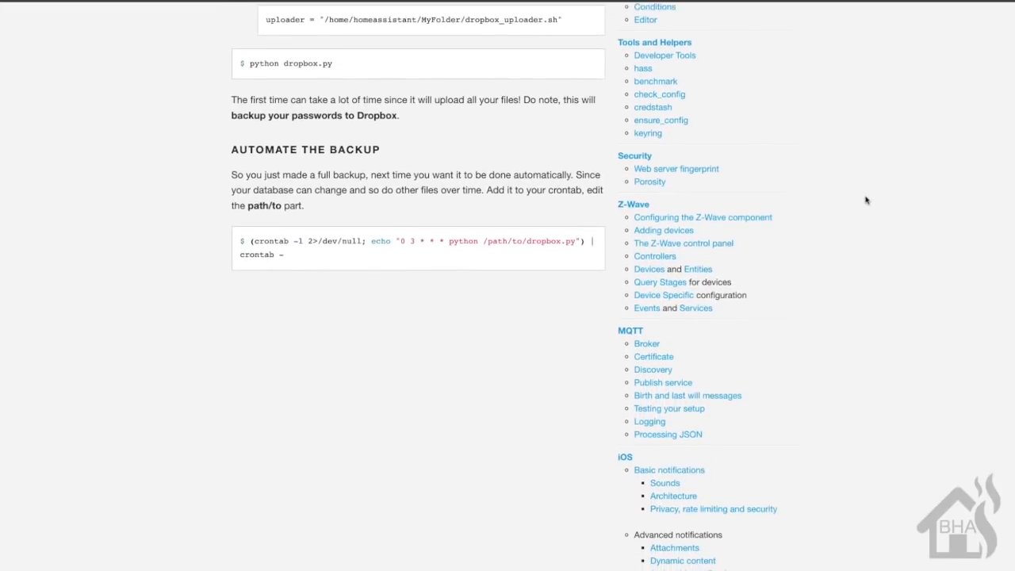
pyautogui.scroll(-3)
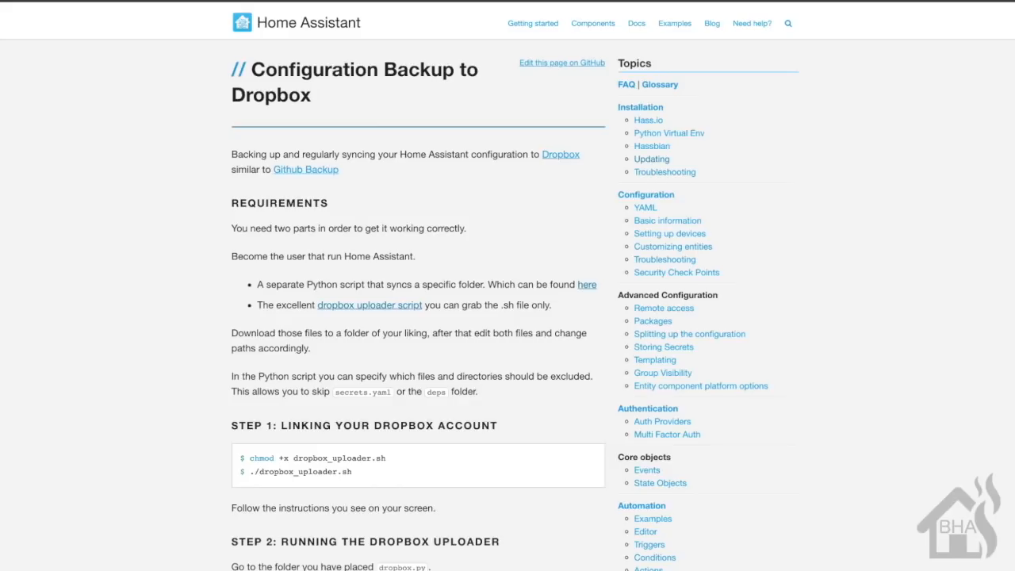
pyautogui.click(561, 154)
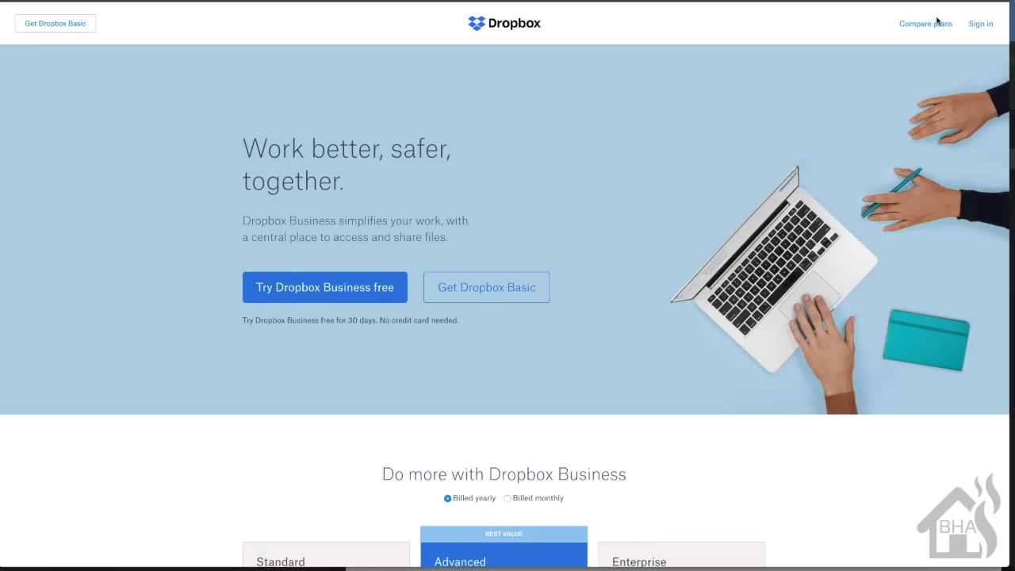
pyautogui.moveTo(980, 24)
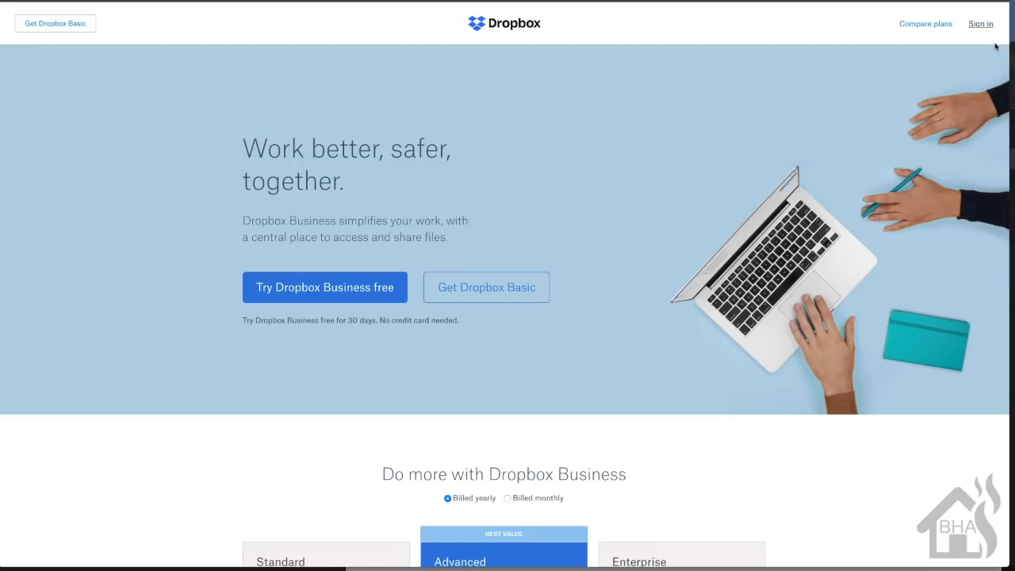
pyautogui.click(980, 24)
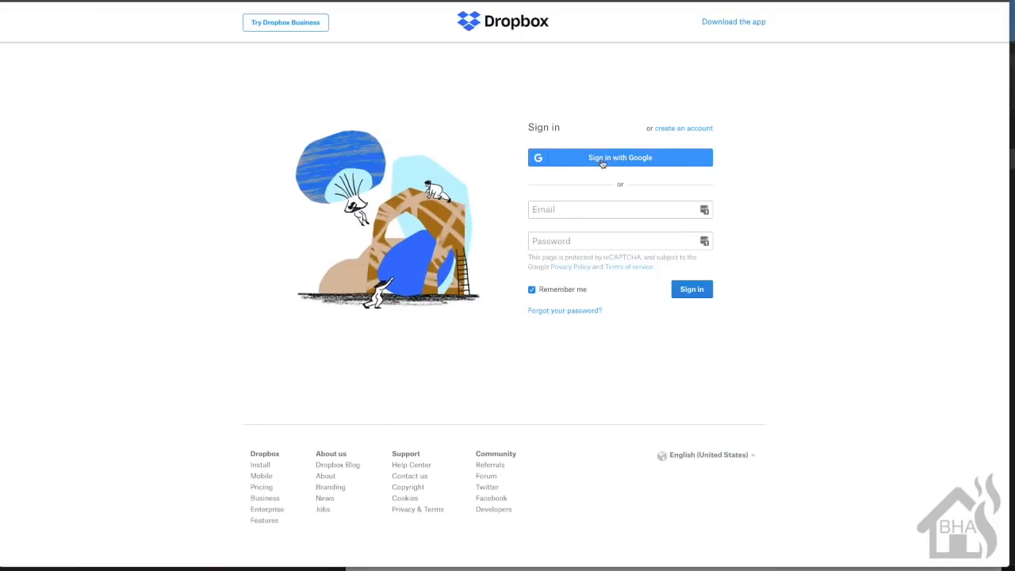
pyautogui.moveTo(637, 163)
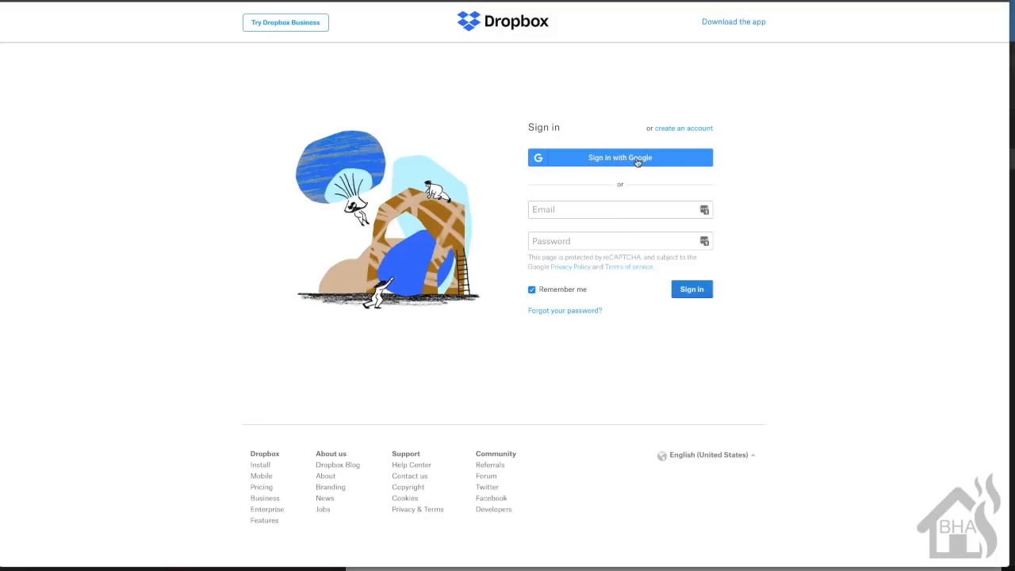
pyautogui.moveTo(729, 157)
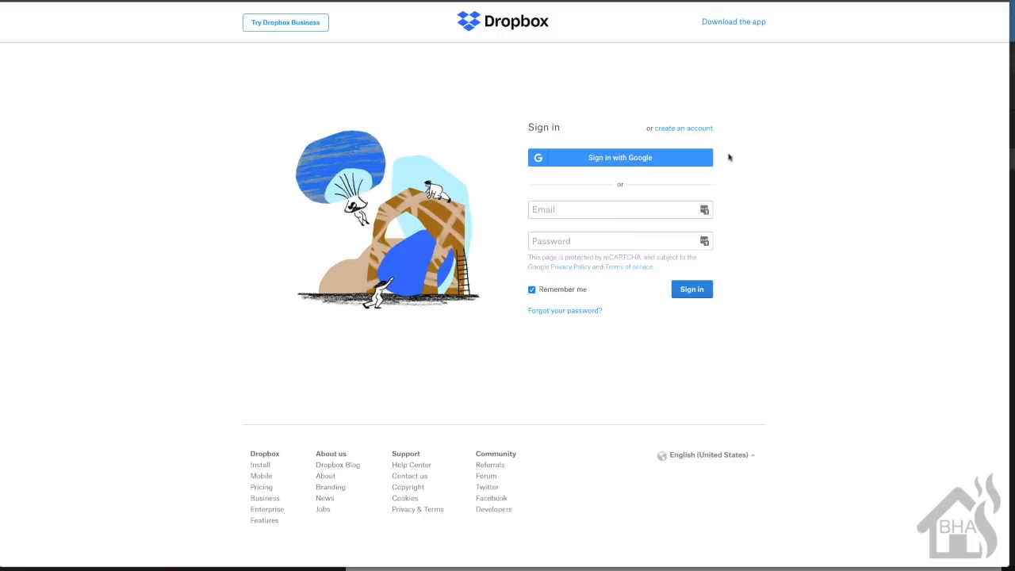
pyautogui.moveTo(588, 165)
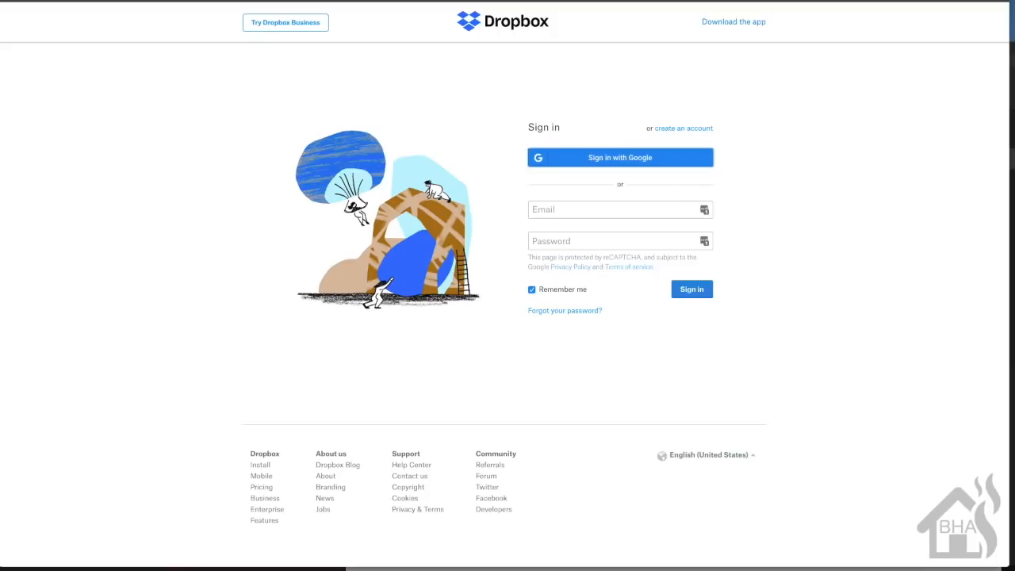
pyautogui.moveTo(721, 73)
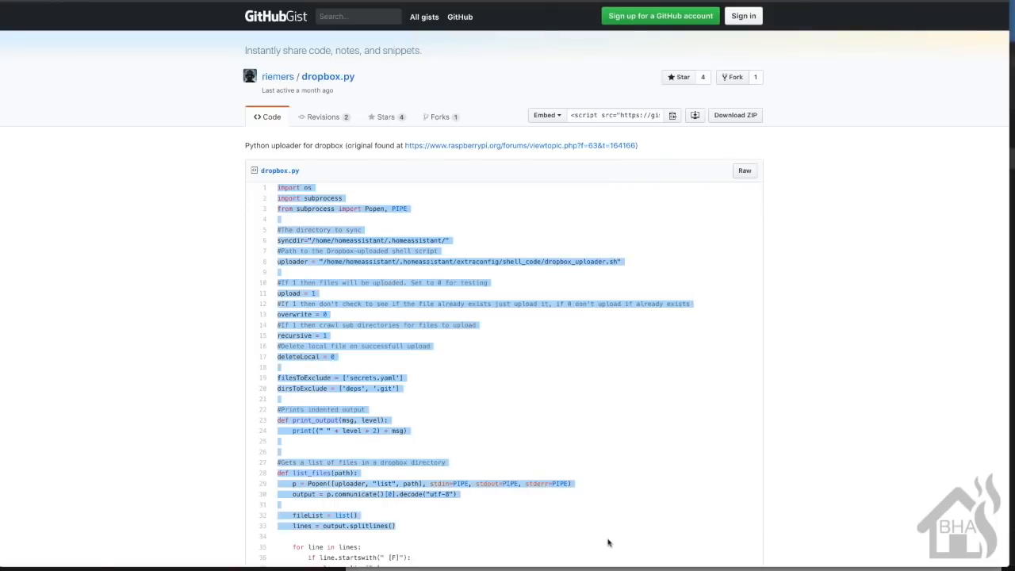
# Follow the guide's link to dropbox_uploader.sh on GitHub and read through the full script
pyautogui.scroll(-3)
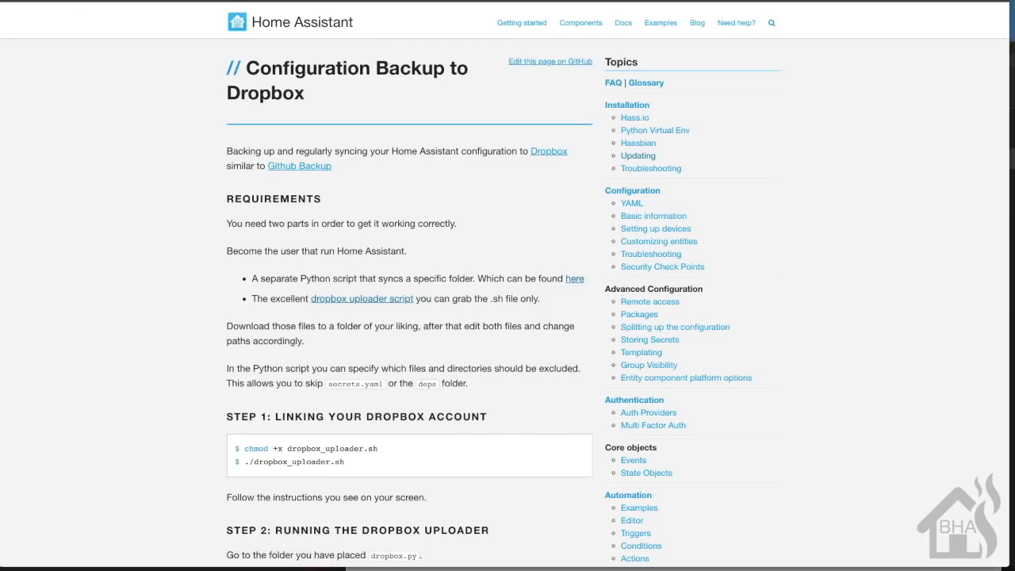
pyautogui.click(362, 298)
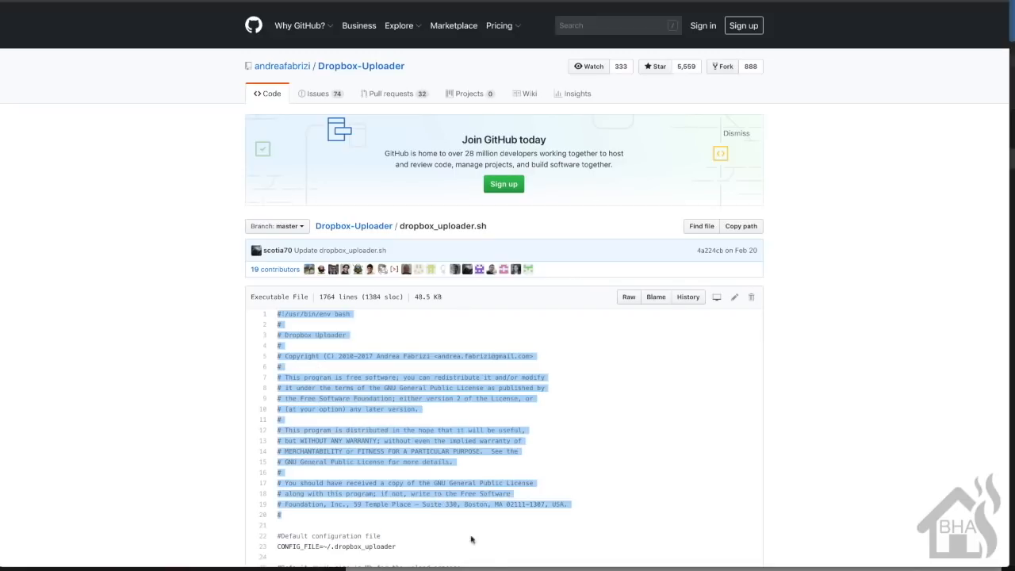
pyautogui.scroll(-3)
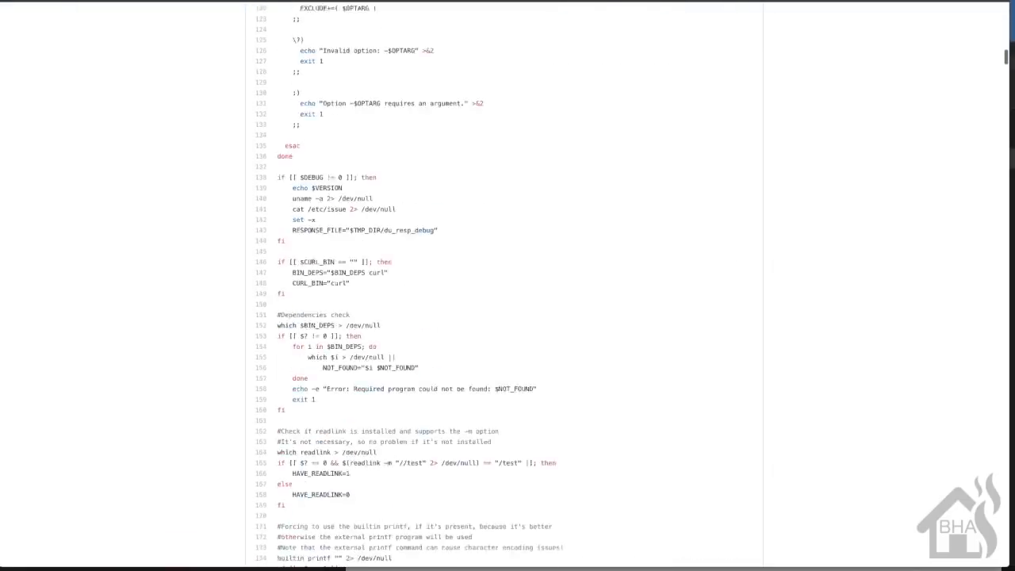
pyautogui.scroll(-3)
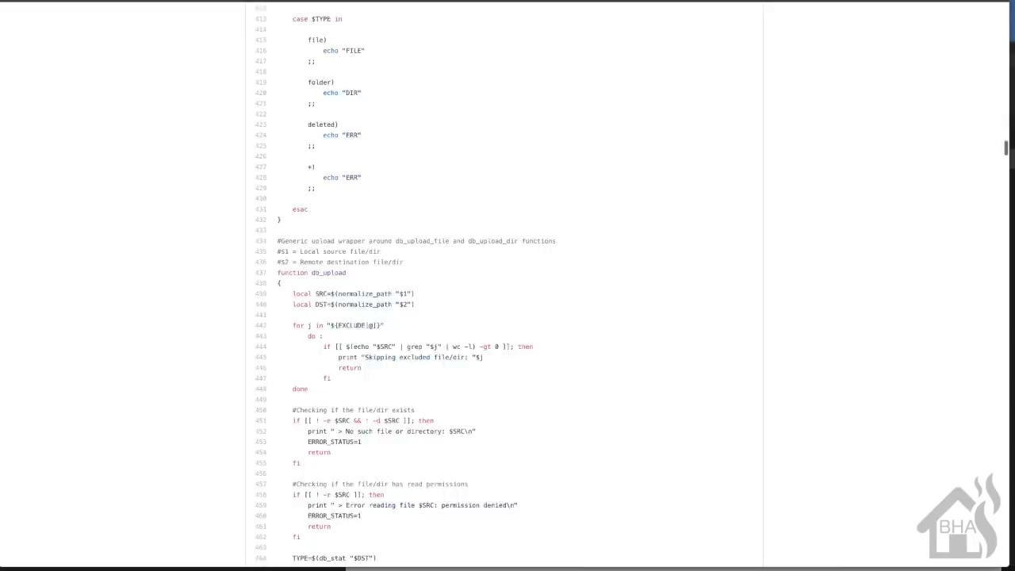
pyautogui.scroll(-3)
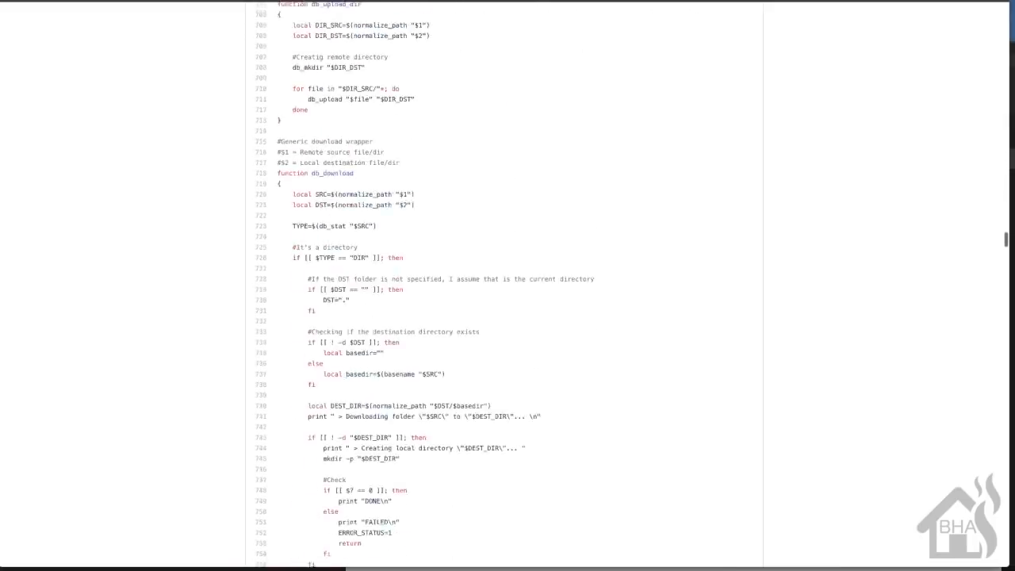
pyautogui.scroll(-3)
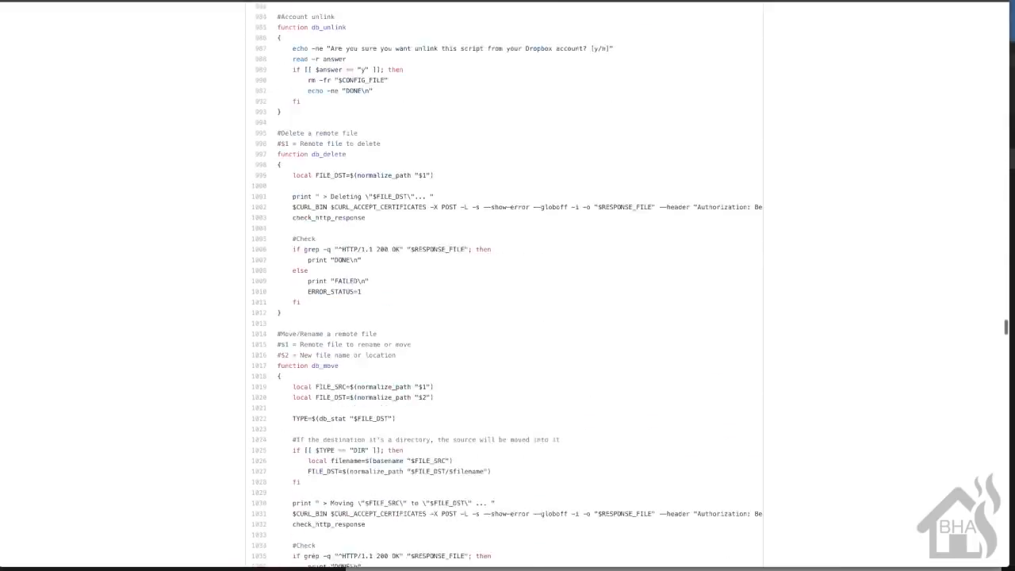
pyautogui.scroll(-3)
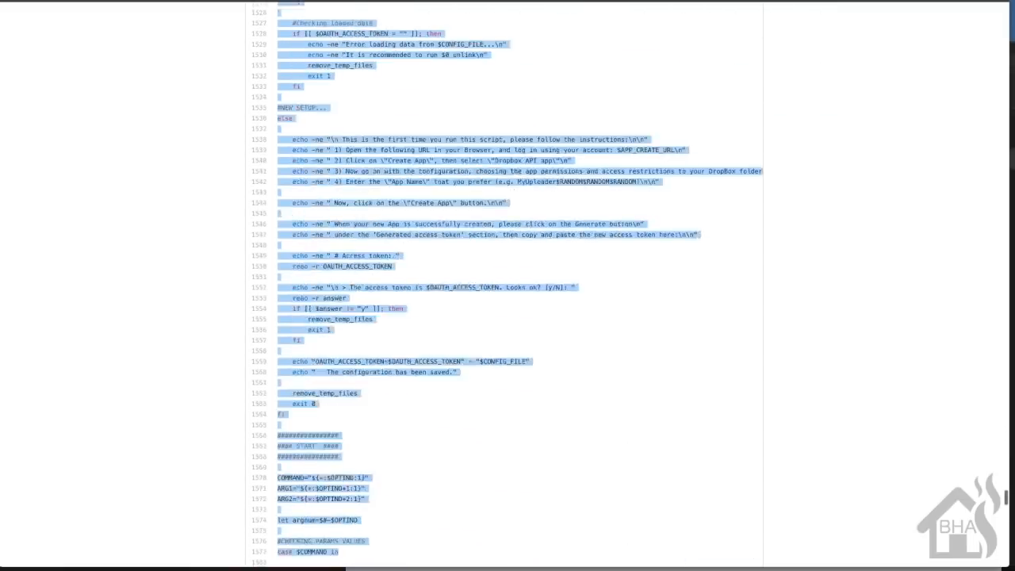
pyautogui.scroll(-3)
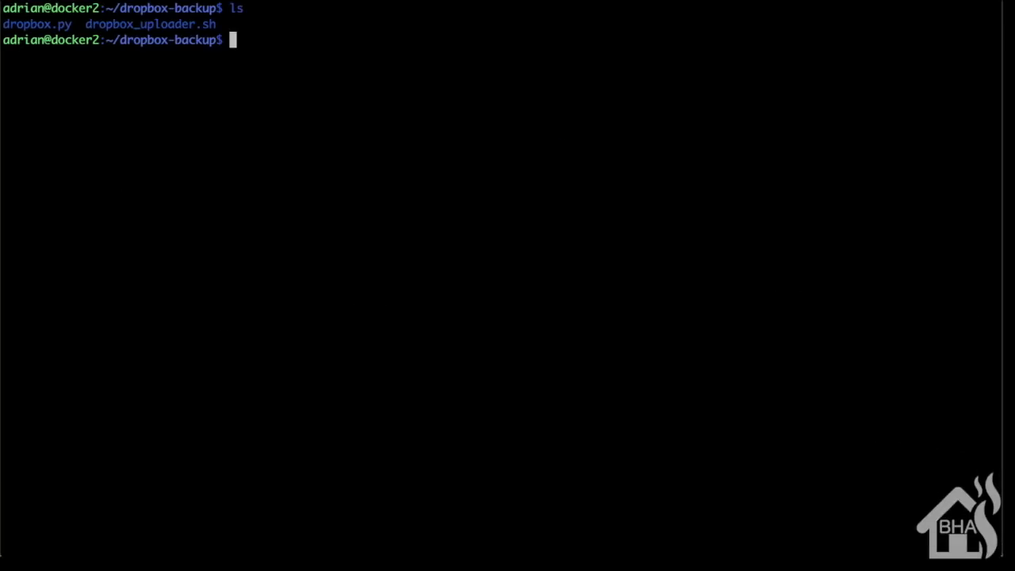
# Edit dropbox.py in vi from the dropbox-backup folder
pyautogui.write('vi d')
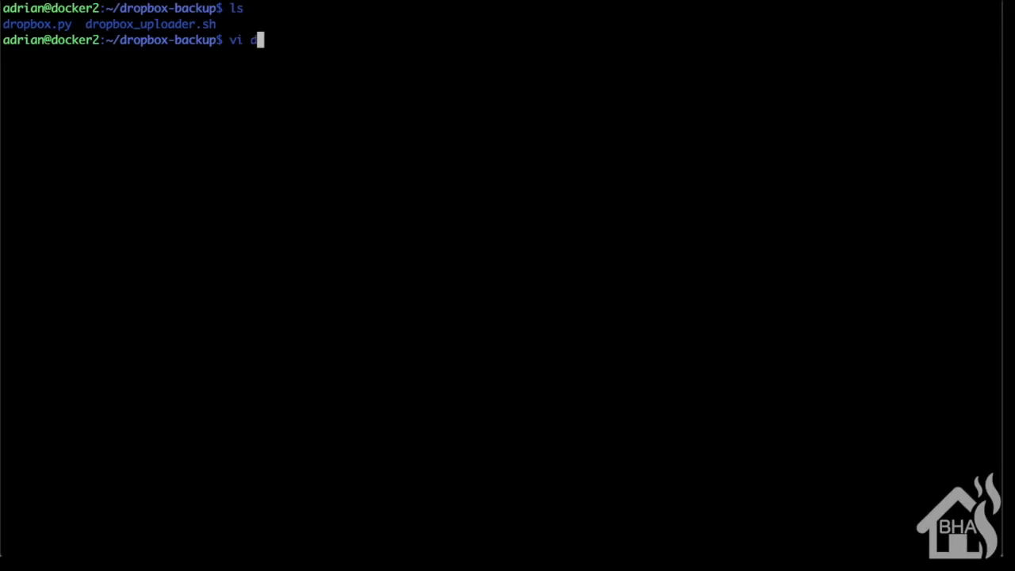
pyautogui.write('ropbox')
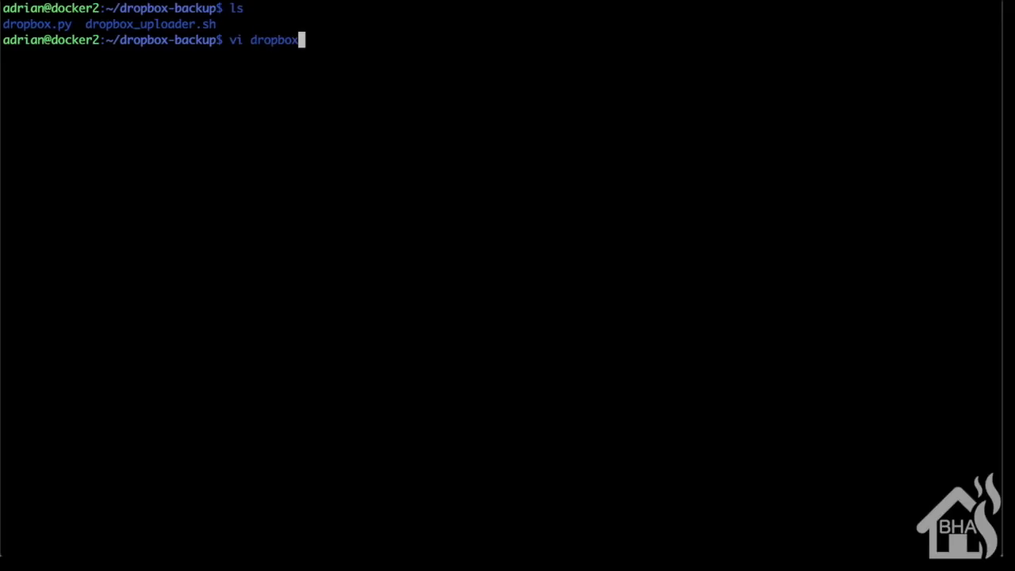
pyautogui.write('.py')
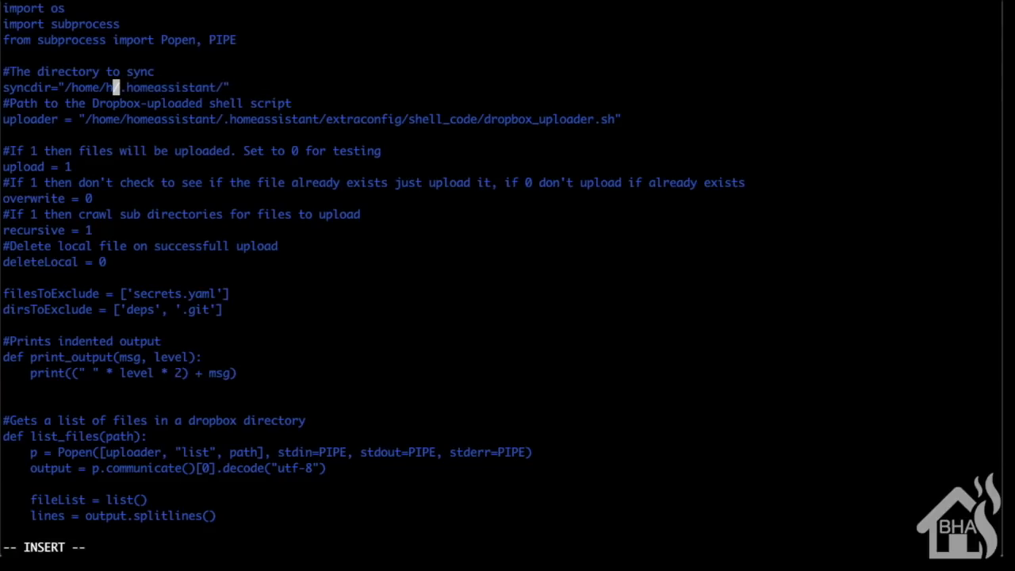
# Point syncdir at /home/adrian/home_assistant/ and the uploader at ~/dropbox-backup/dropbox_uploader.sh, then save
pyautogui.write('adrian/')
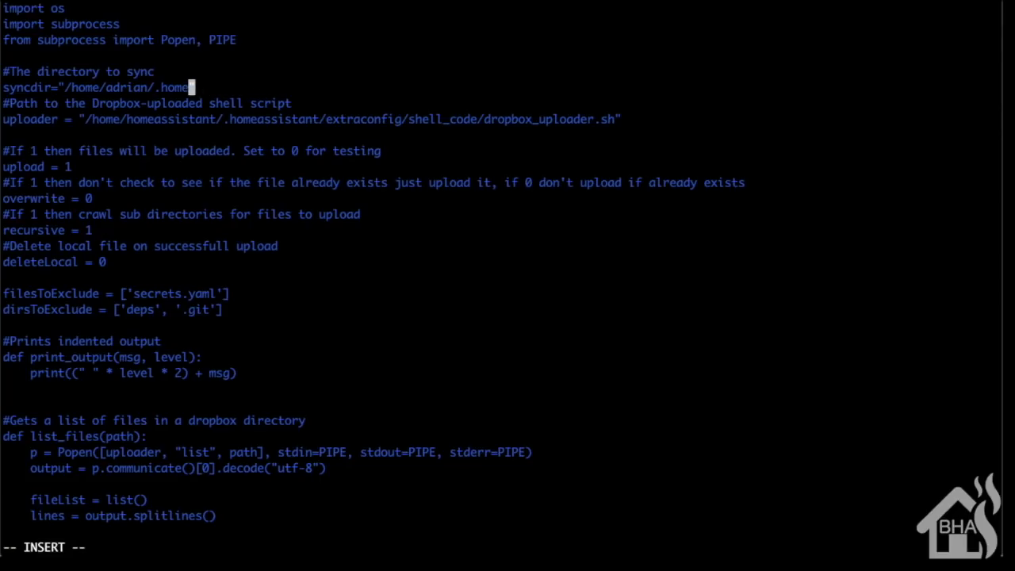
pyautogui.press('BackSpace')
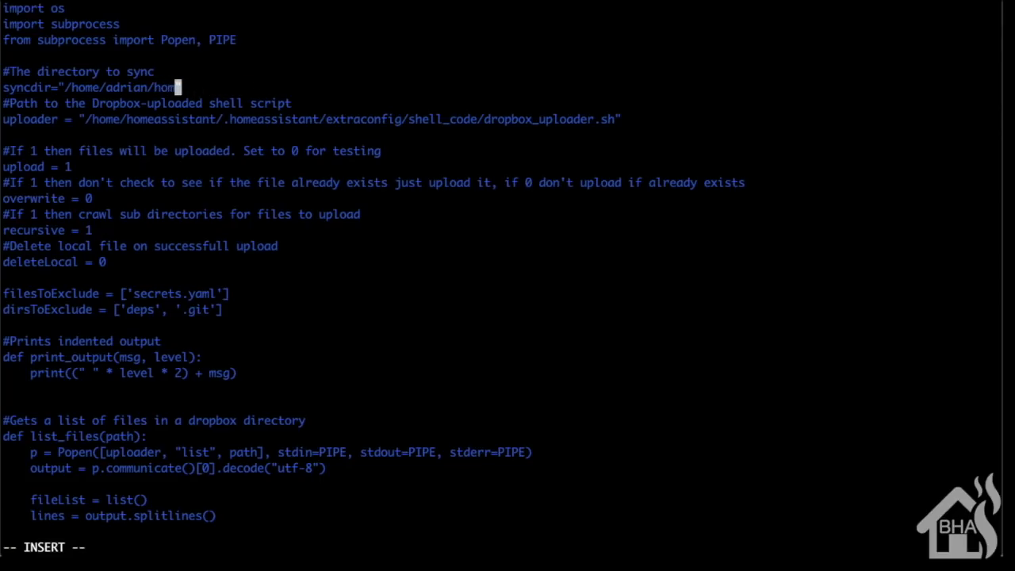
pyautogui.write('e_assistant')
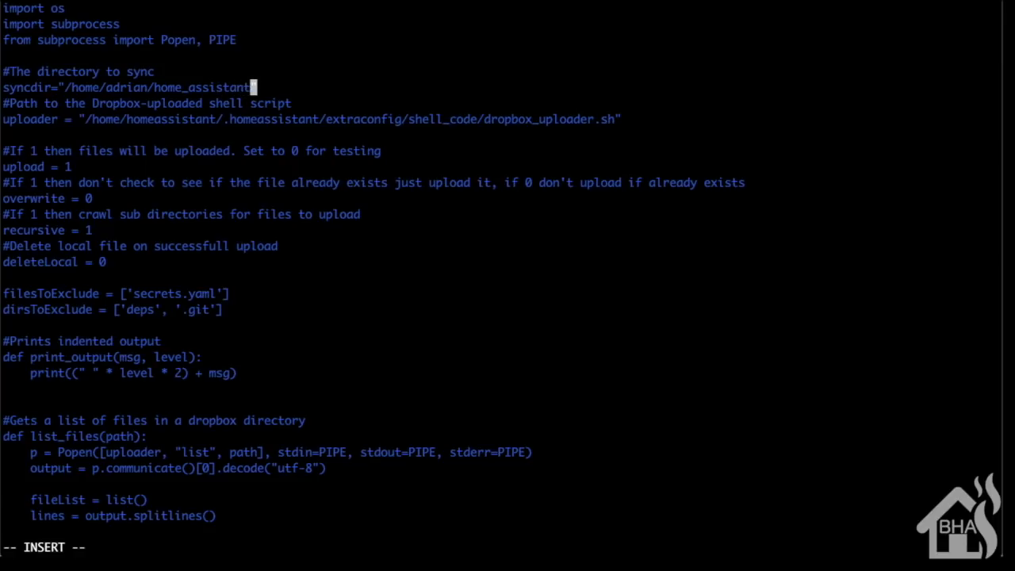
pyautogui.write('/')
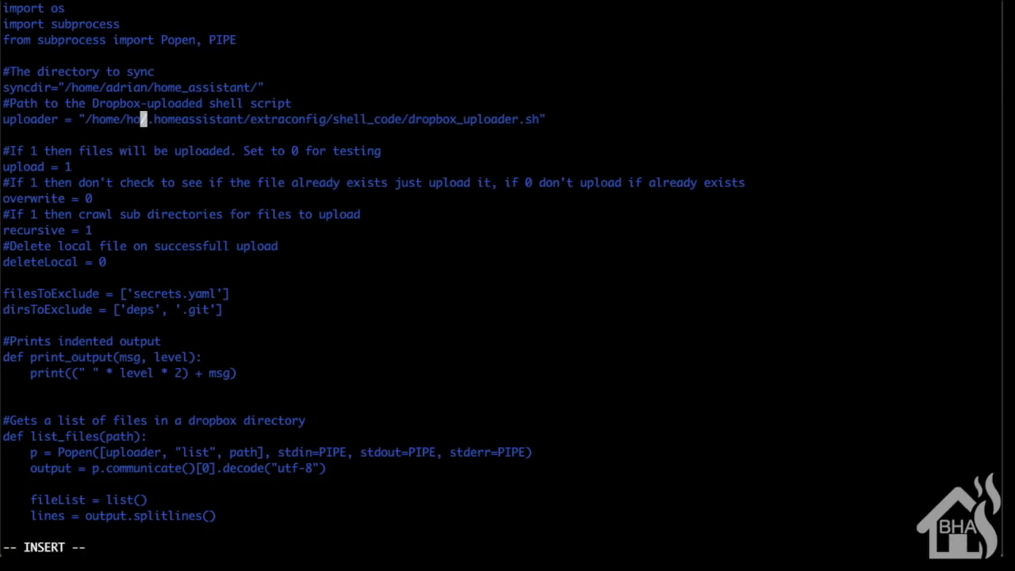
pyautogui.write('adrian/')
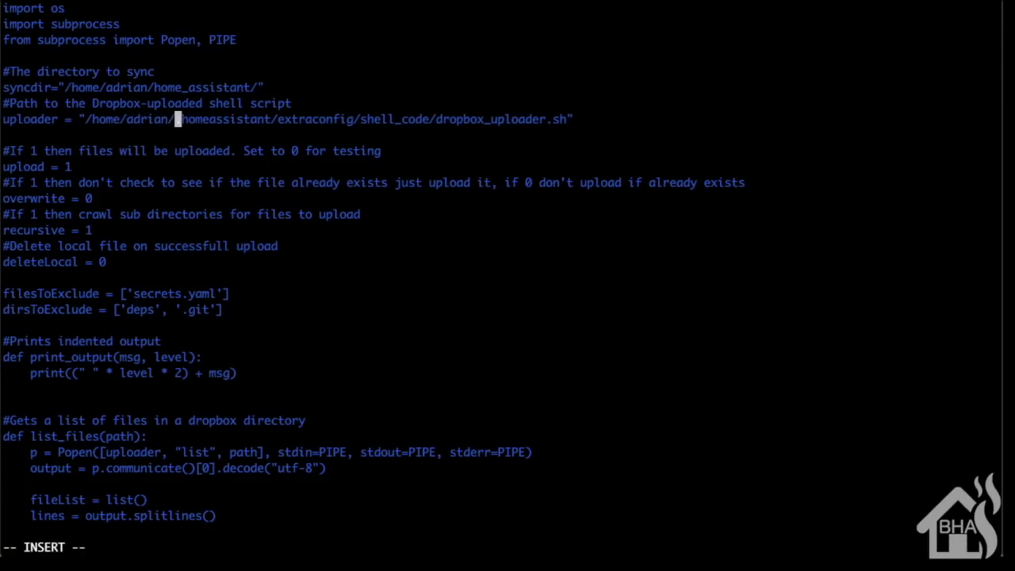
pyautogui.write('.')
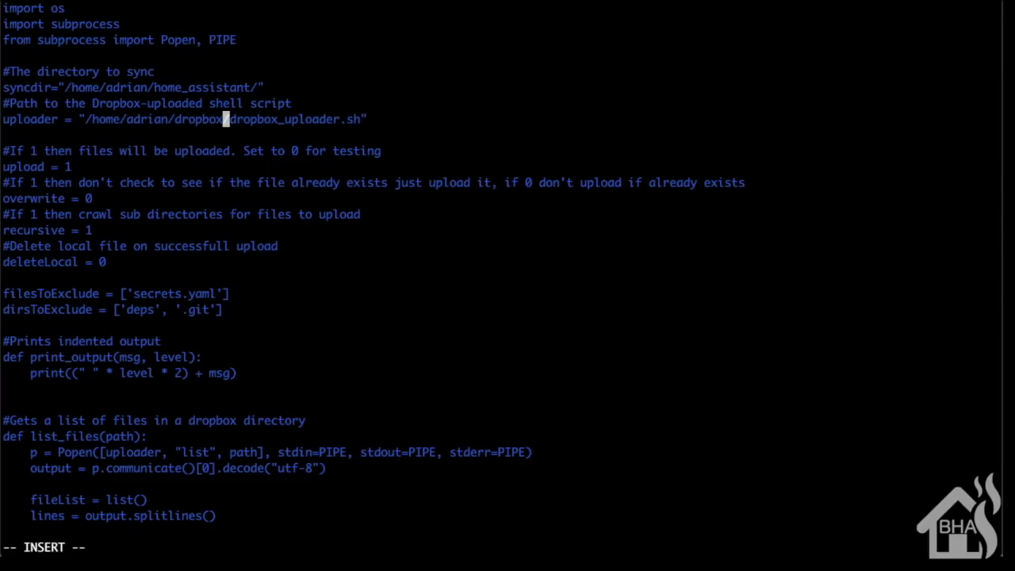
pyautogui.write('-backup')
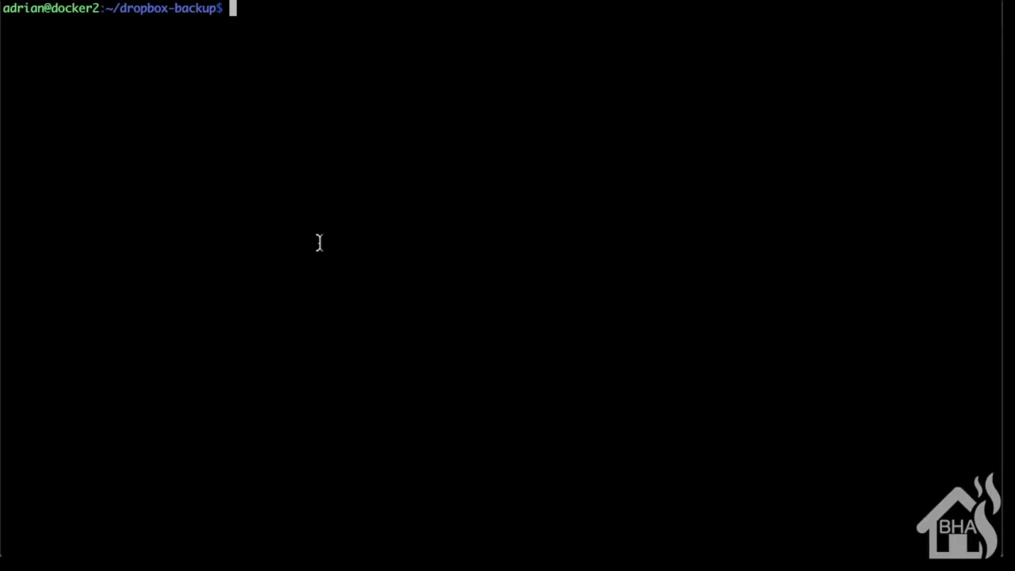
# Make dropbox_uploader.sh executable with chmod +x and run it to reach the access-token prompt
pyautogui.write('chmod')
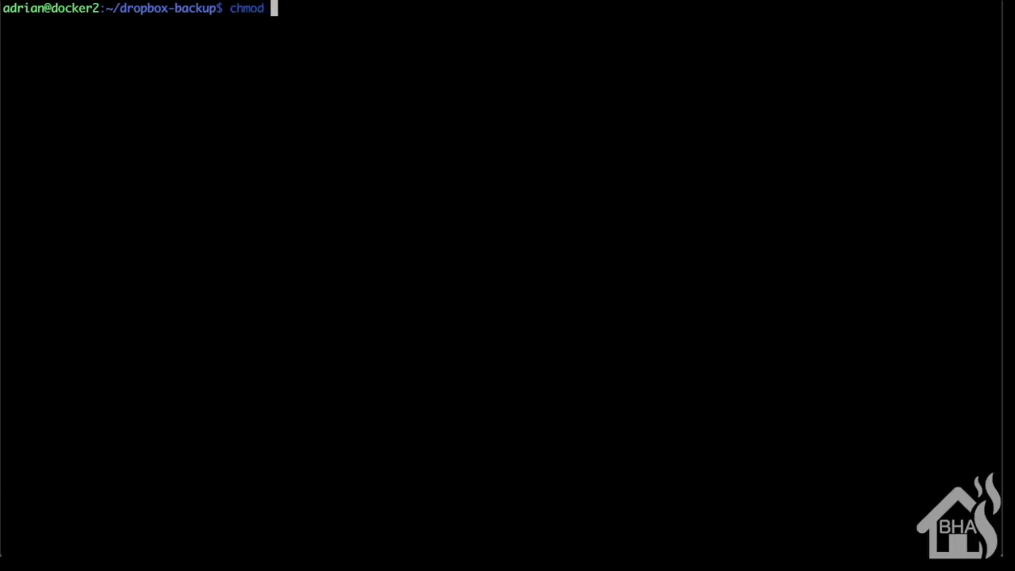
pyautogui.write('+x')
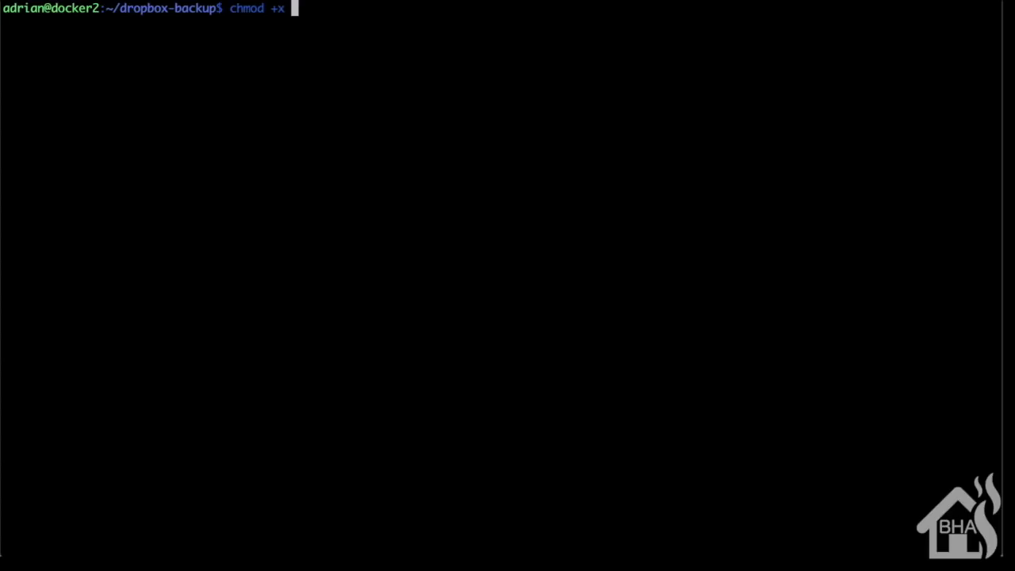
pyautogui.write('dropbox')
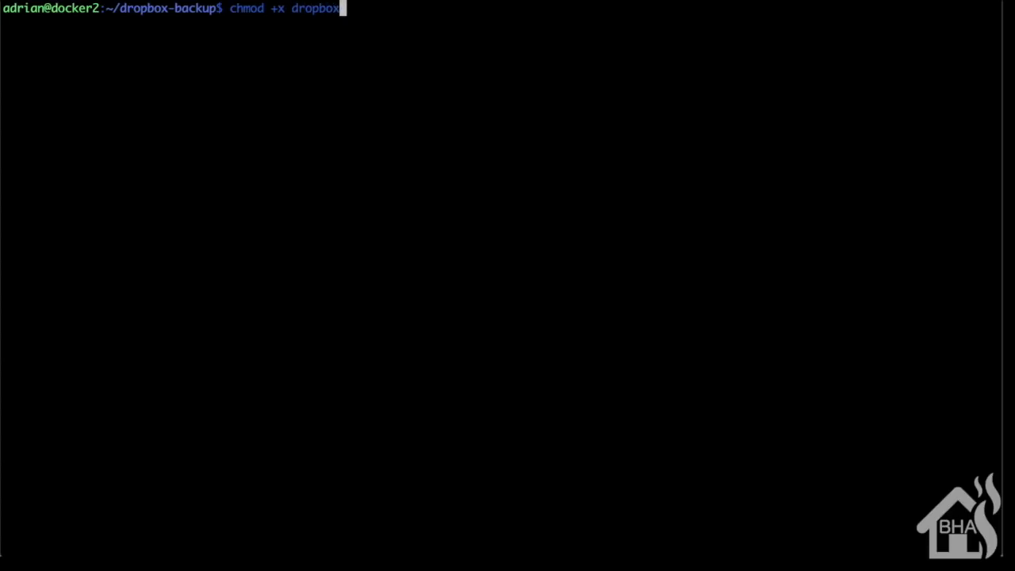
pyautogui.write('_')
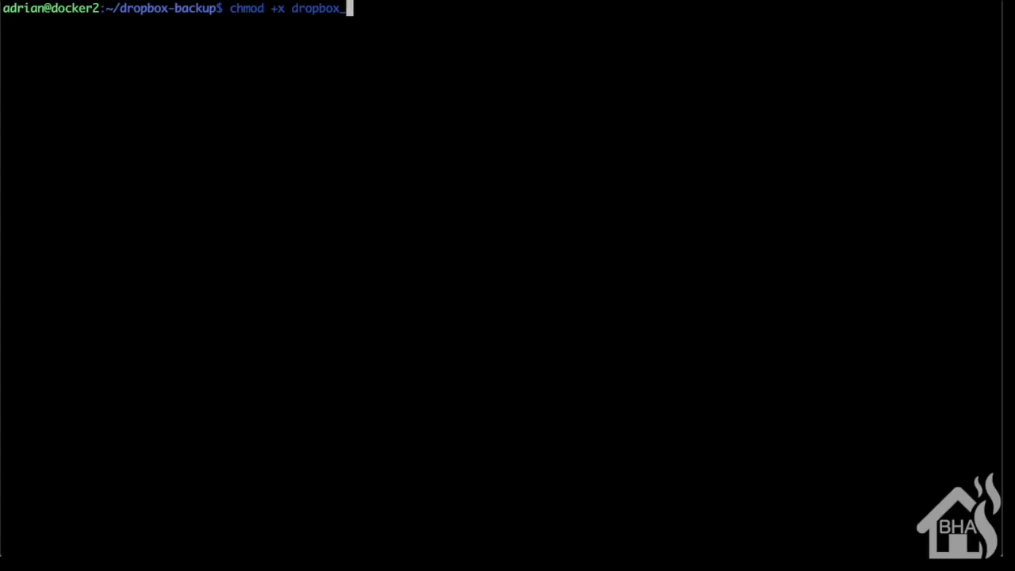
pyautogui.write('uploader.sh')
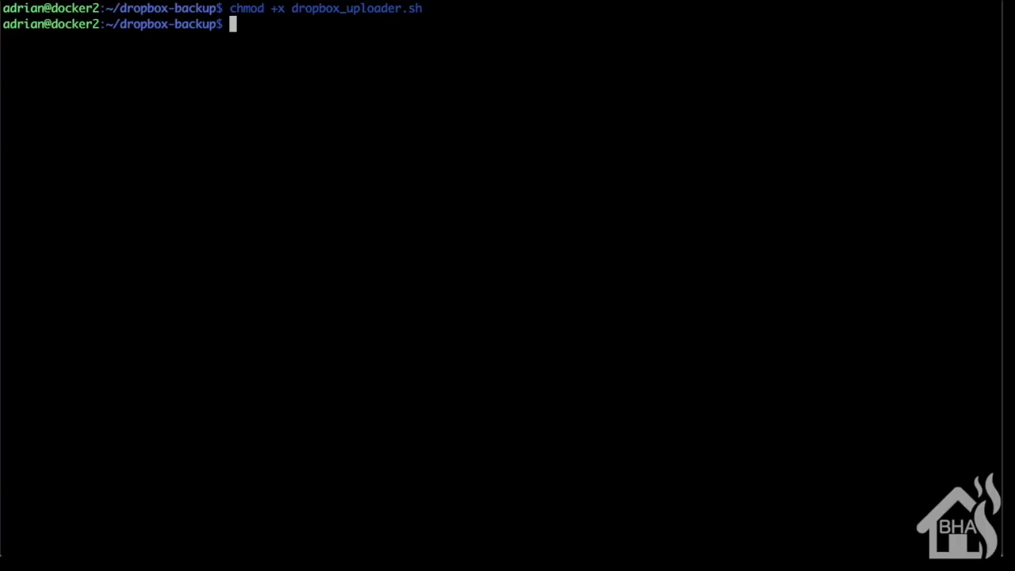
pyautogui.write('./dropbox_uploader.sh')
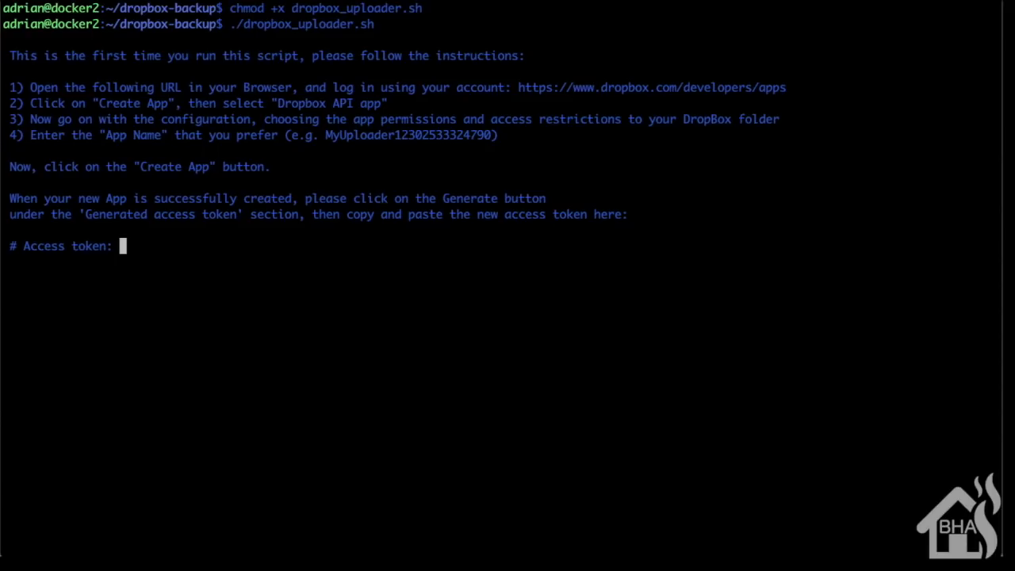
pyautogui.moveTo(796, 87)
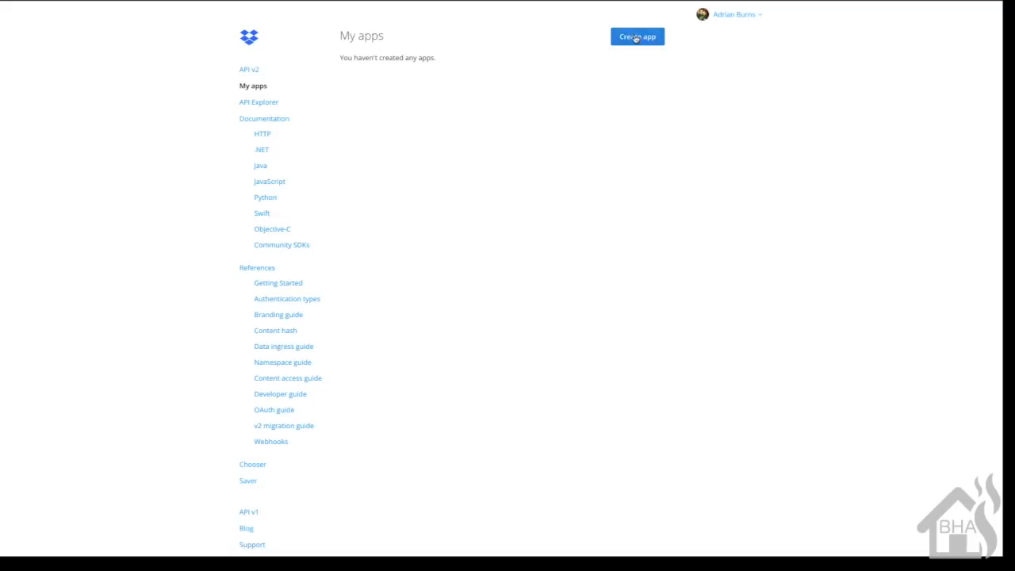
# Create a Dropbox API app named 'homeas…' limited to its own App folder
pyautogui.click(637, 36)
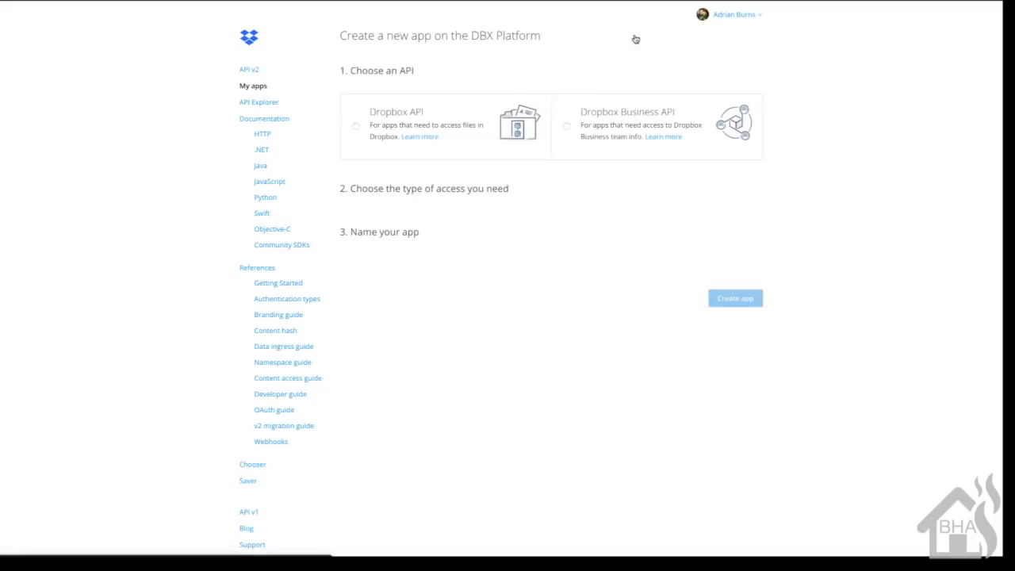
pyautogui.moveTo(162, 321)
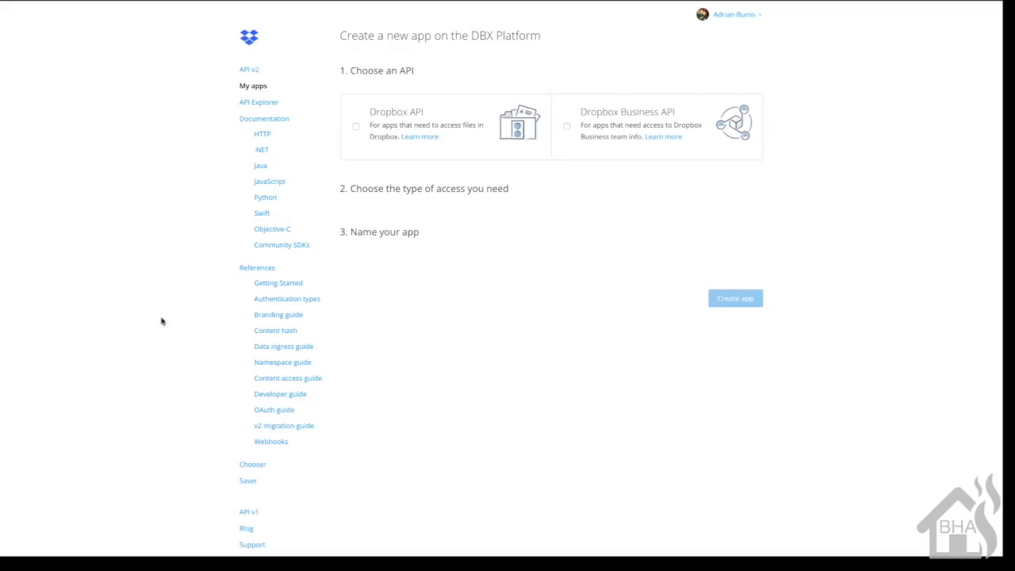
pyautogui.click(359, 127)
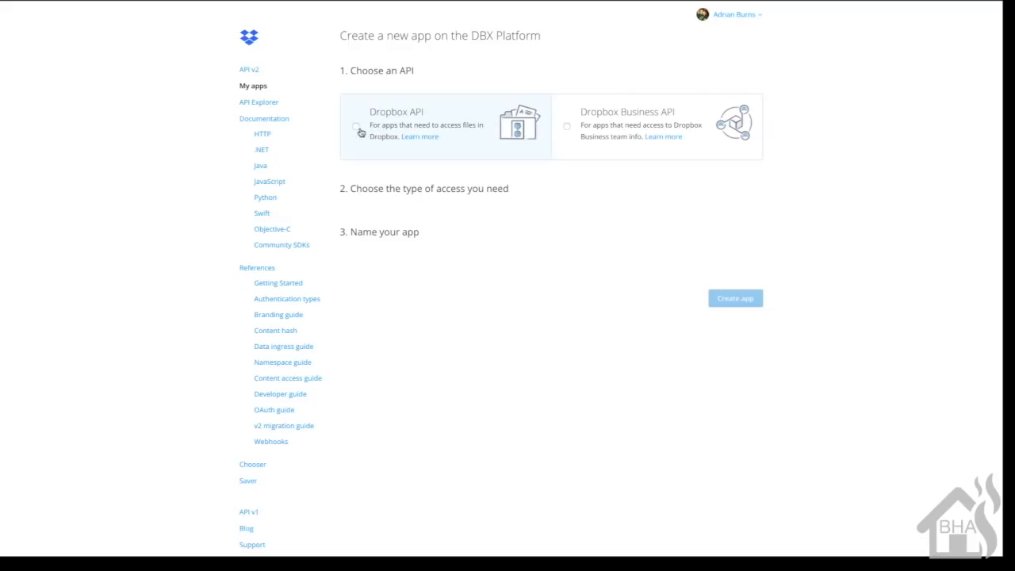
pyautogui.click(358, 127)
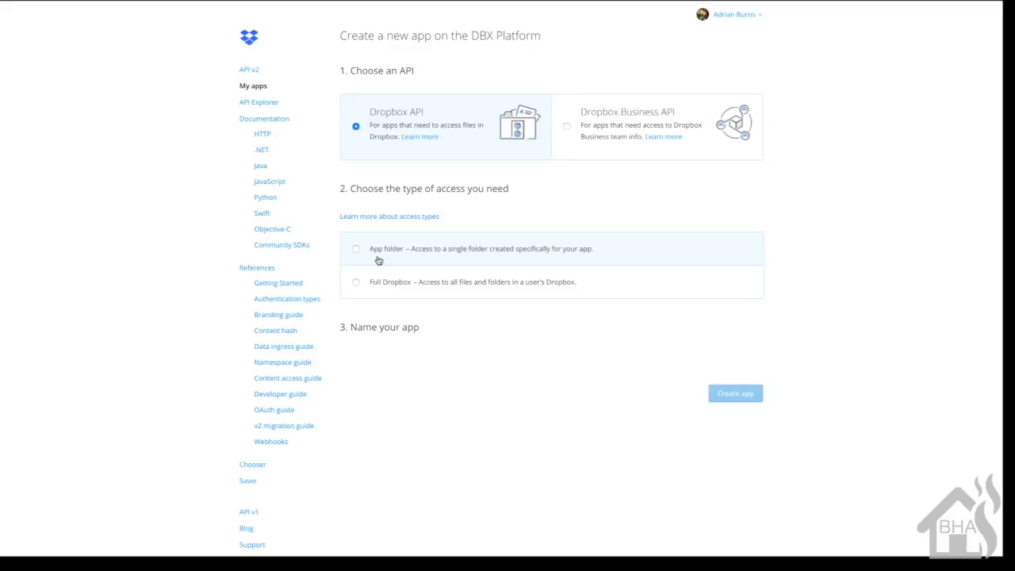
pyautogui.moveTo(365, 250)
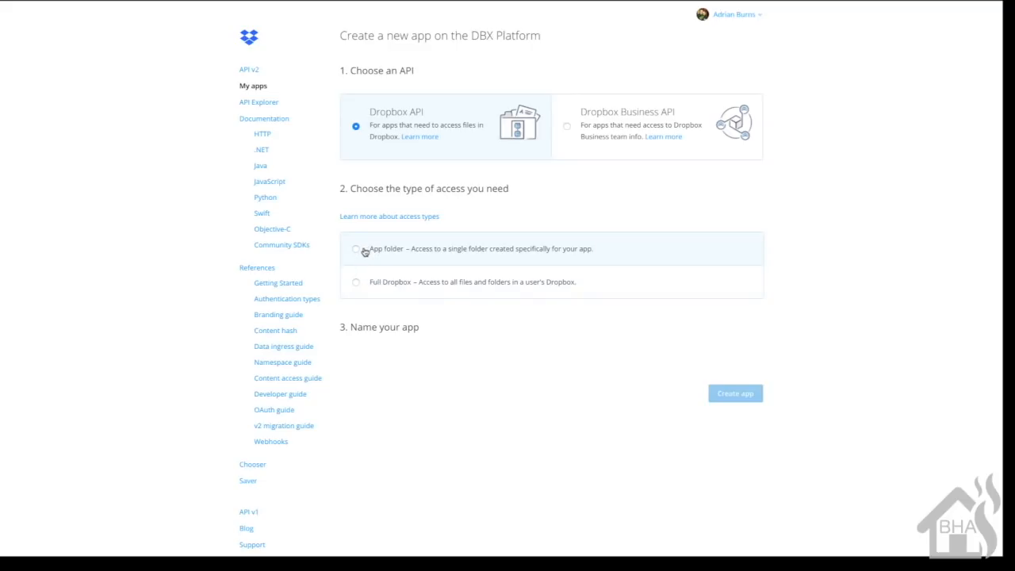
pyautogui.click(357, 249)
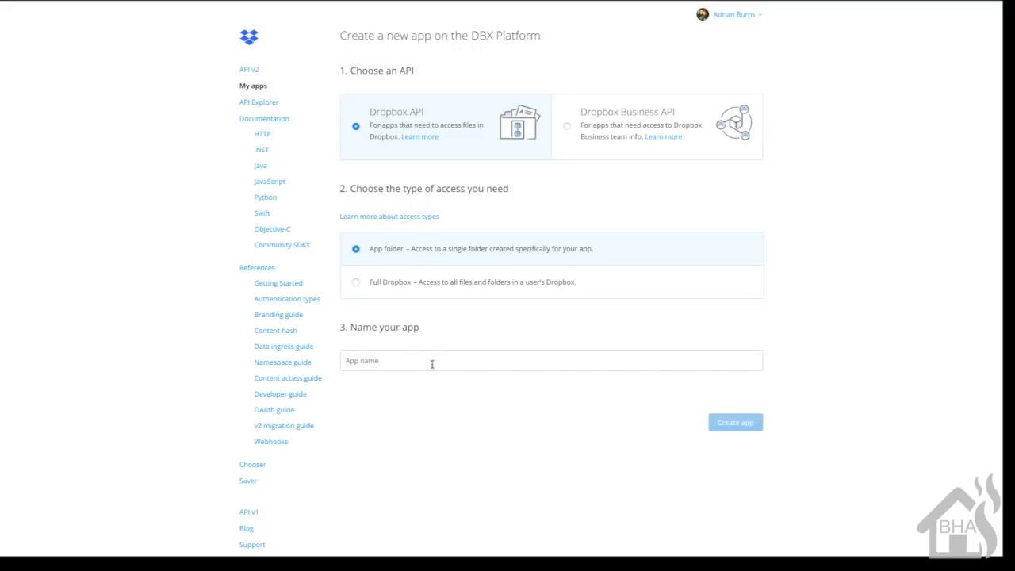
pyautogui.click(550, 360)
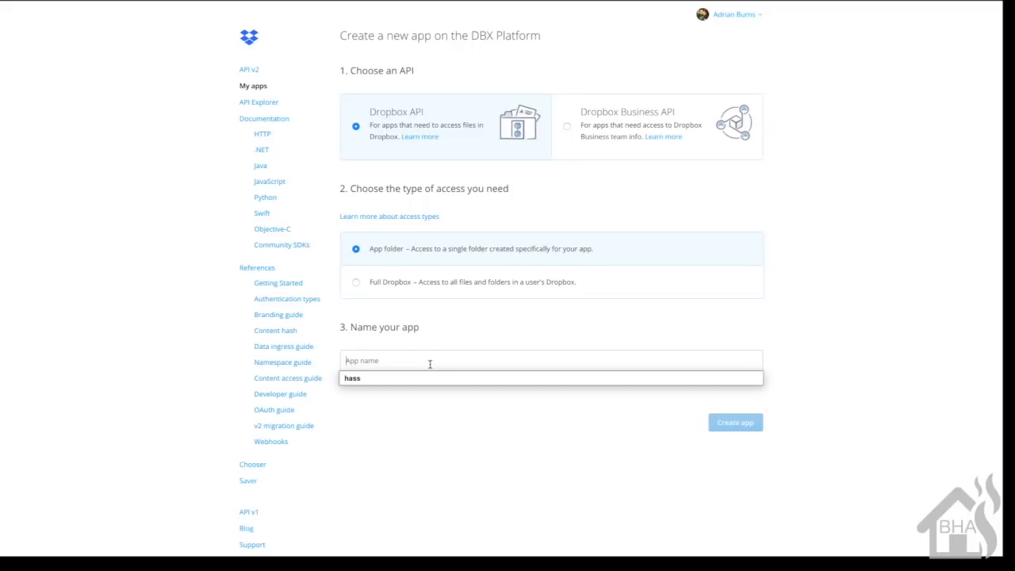
pyautogui.write('h')
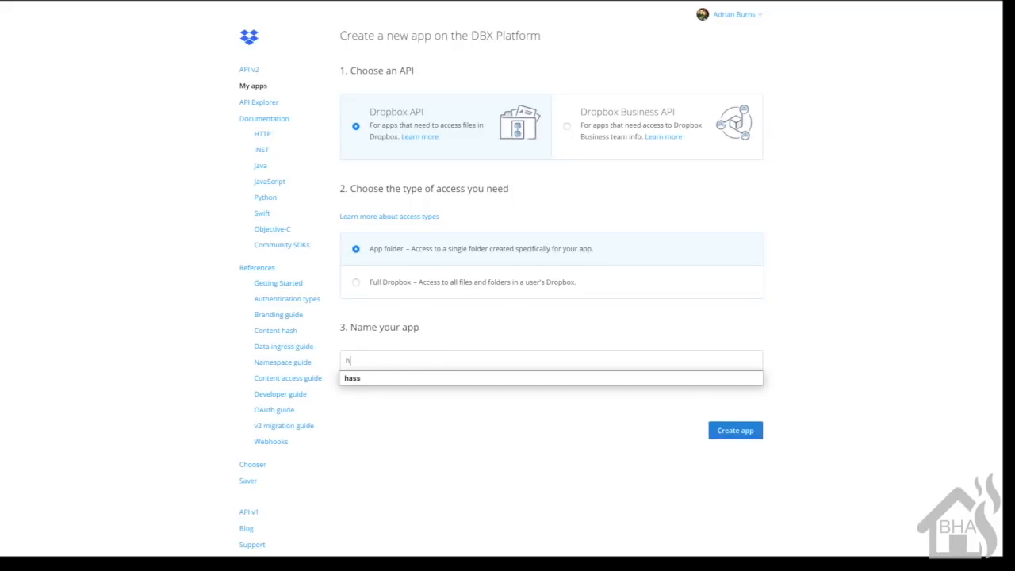
pyautogui.write('omeassistant-backup')
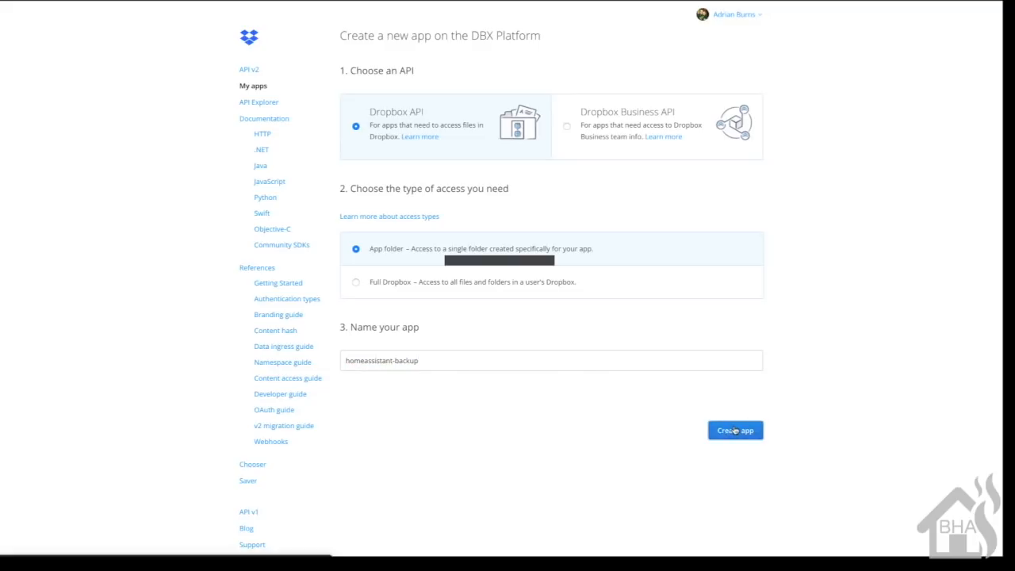
pyautogui.click(734, 429)
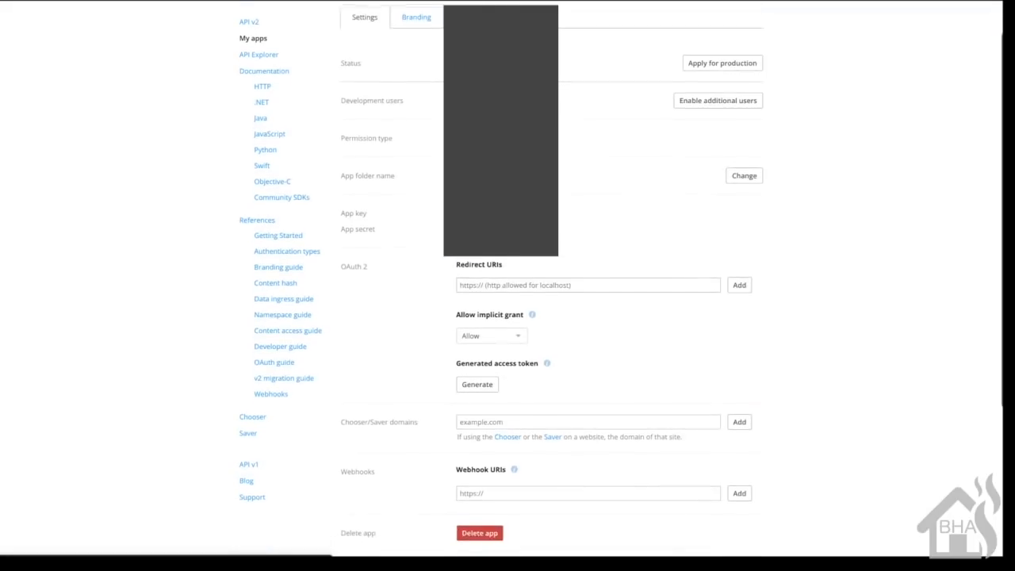
# Scroll the new app's settings down to the OAuth 2 access-token section
pyautogui.scroll(-3)
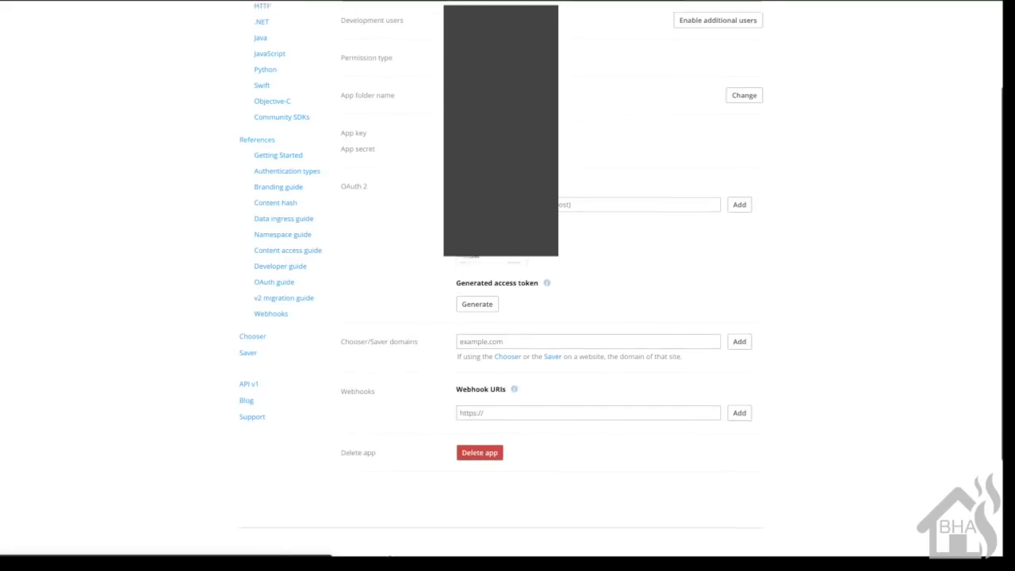
pyautogui.scroll(-3)
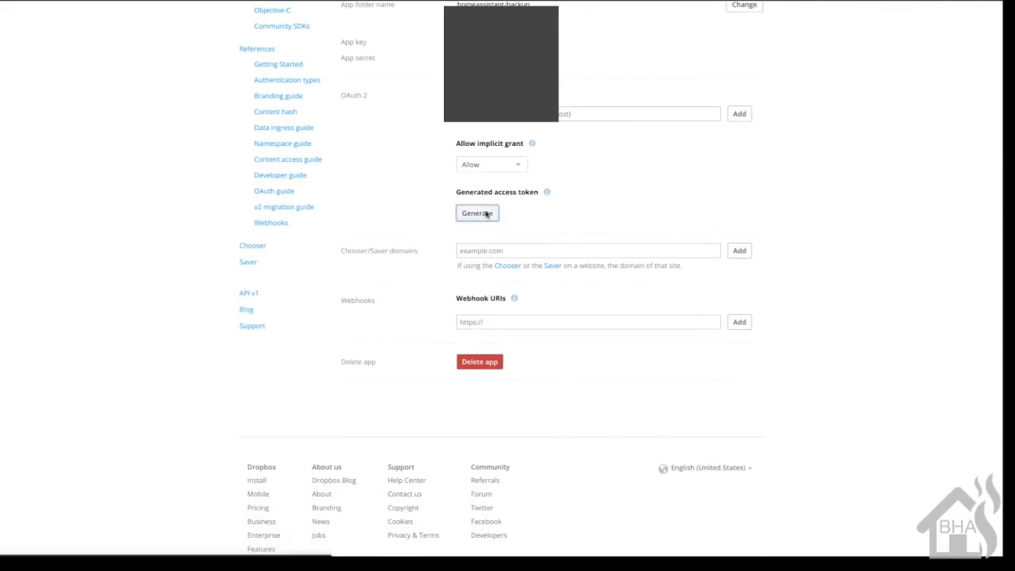
# Generate the app's access token, confirm it in the uploader with y, and run python dropbox.py
pyautogui.click(476, 213)
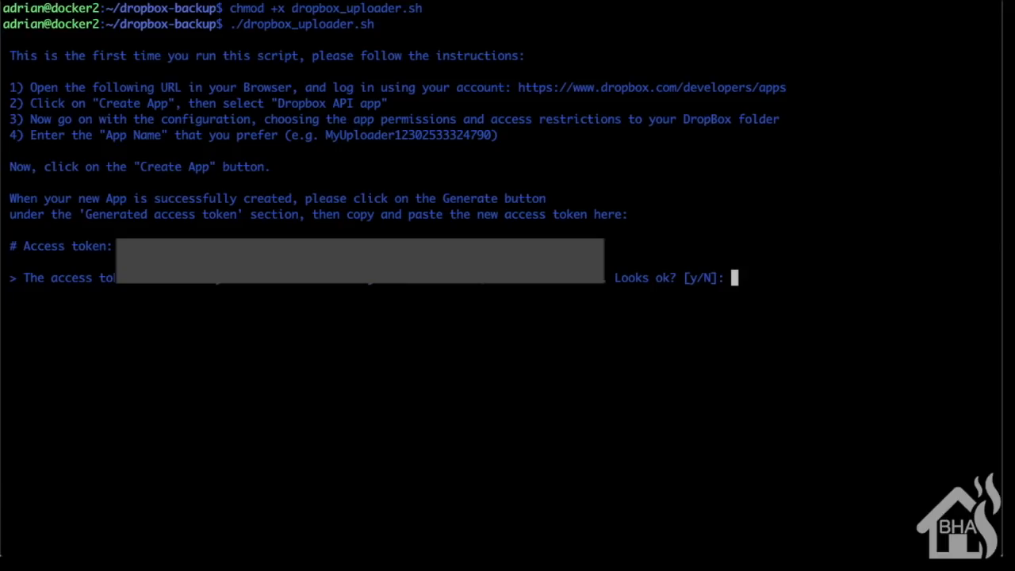
pyautogui.write('y')
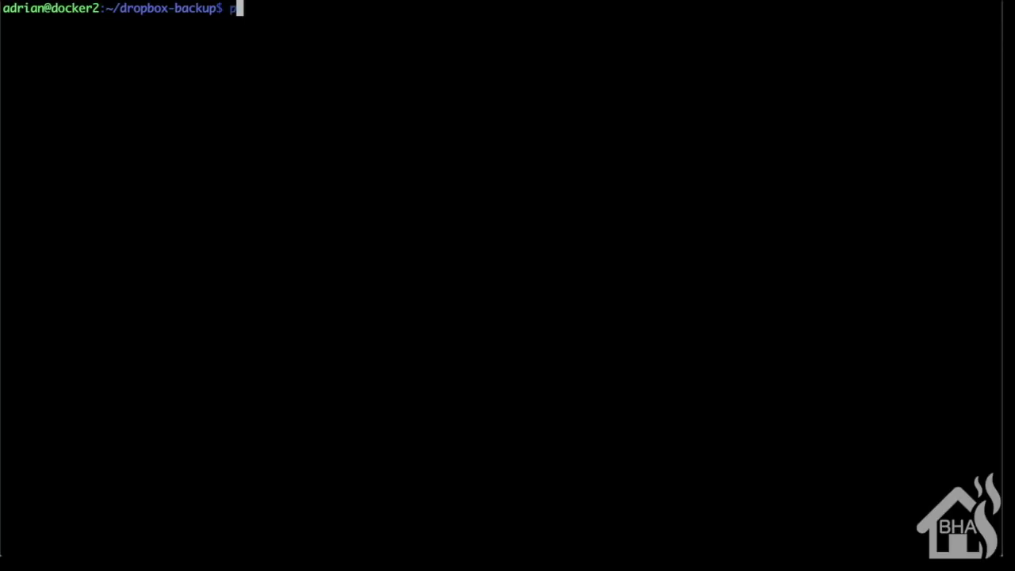
pyautogui.write('ython dr')
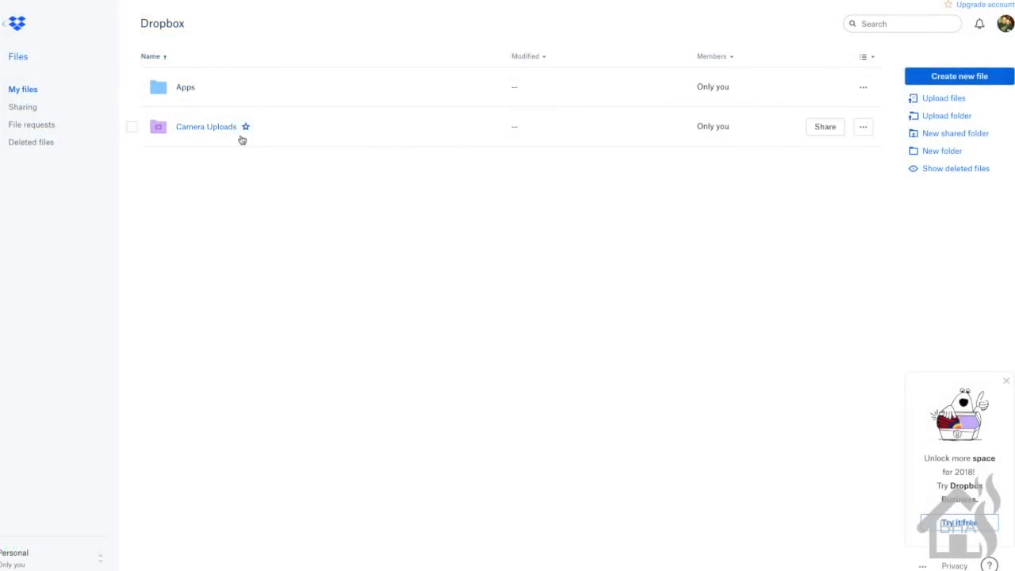
pyautogui.moveTo(263, 149)
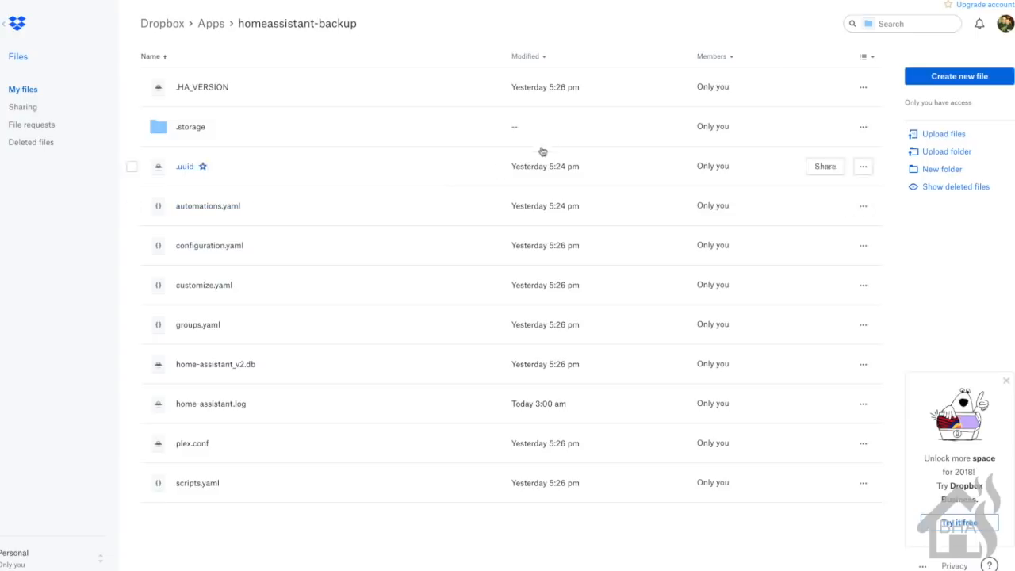
pyautogui.moveTo(832, 41)
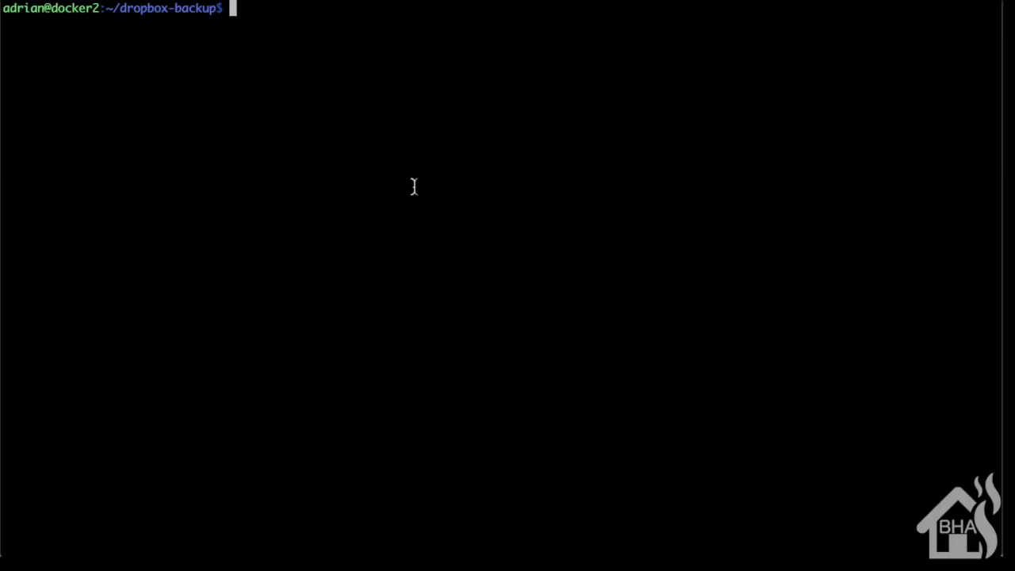
# Begin the one-liner: (crontab -l 2>/dev/null; echo "0 3 * * * python /home..
pyautogui.write('c')
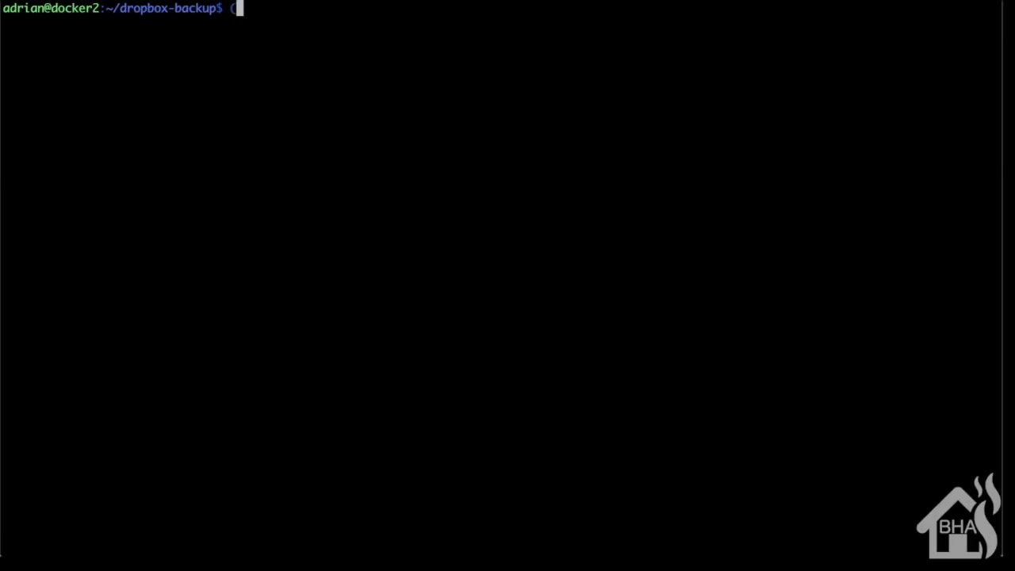
pyautogui.write('crontab')
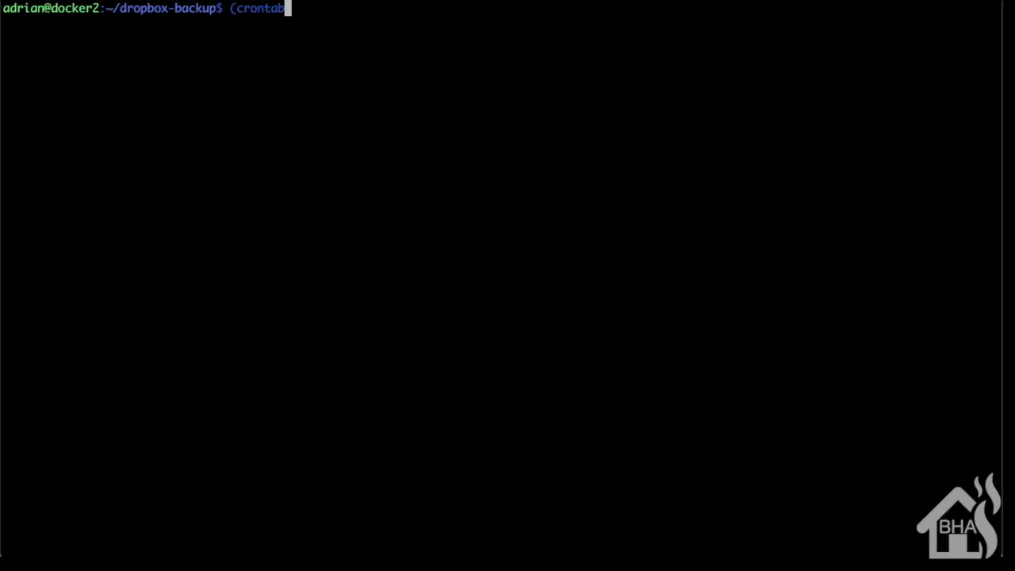
pyautogui.write('-l 2>')
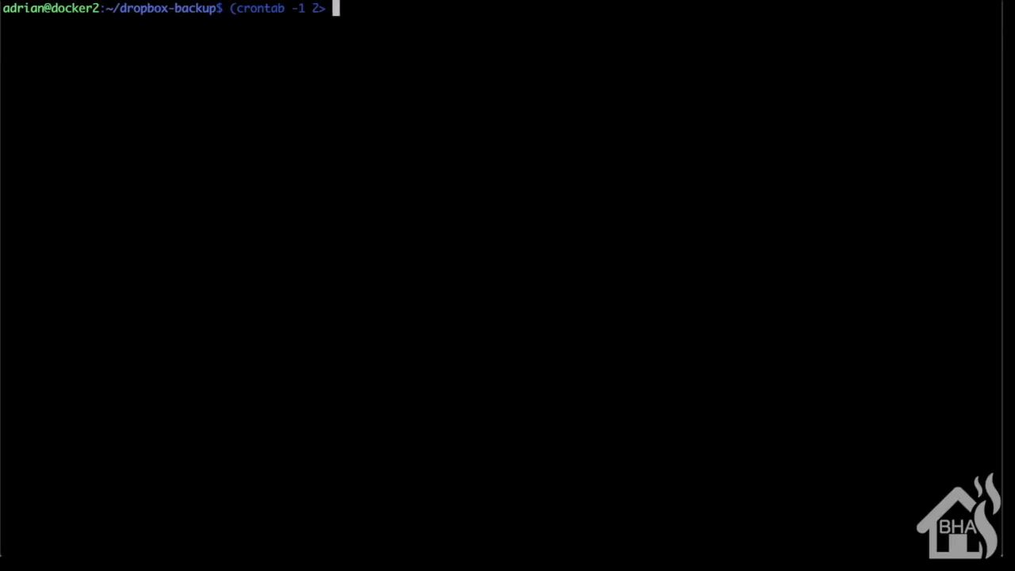
pyautogui.write('/dev/nu')
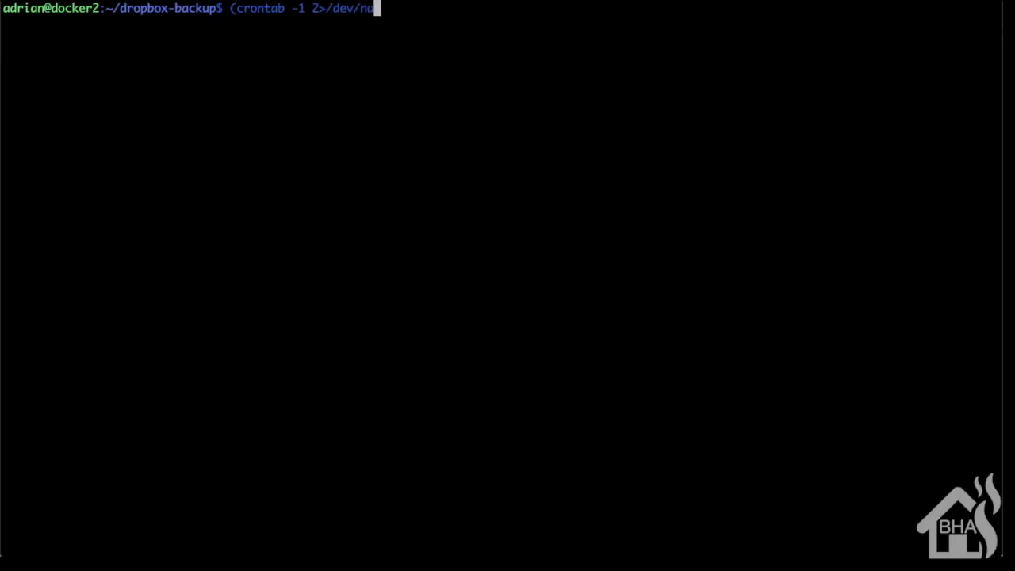
pyautogui.write('ll;')
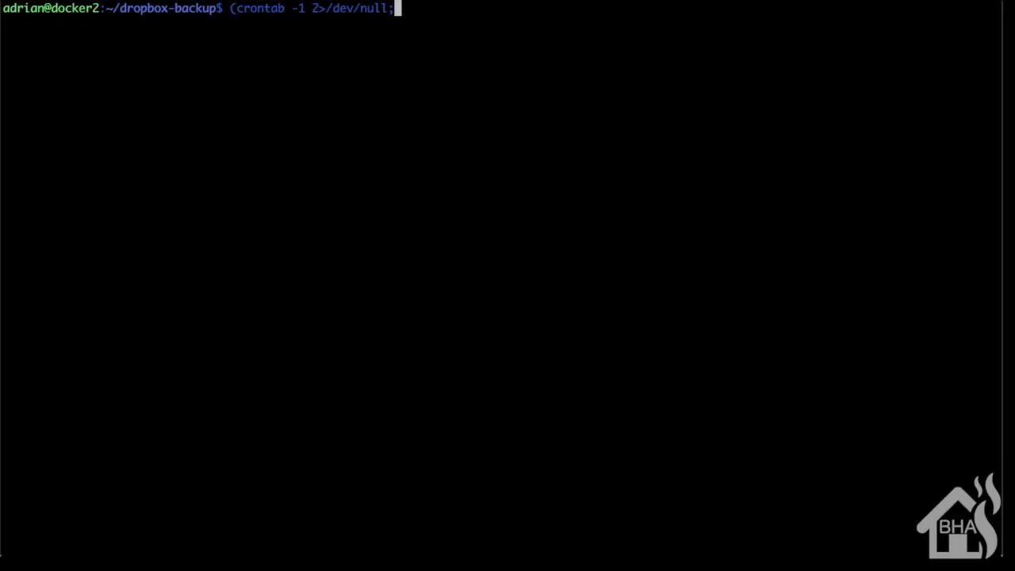
pyautogui.write('echo')
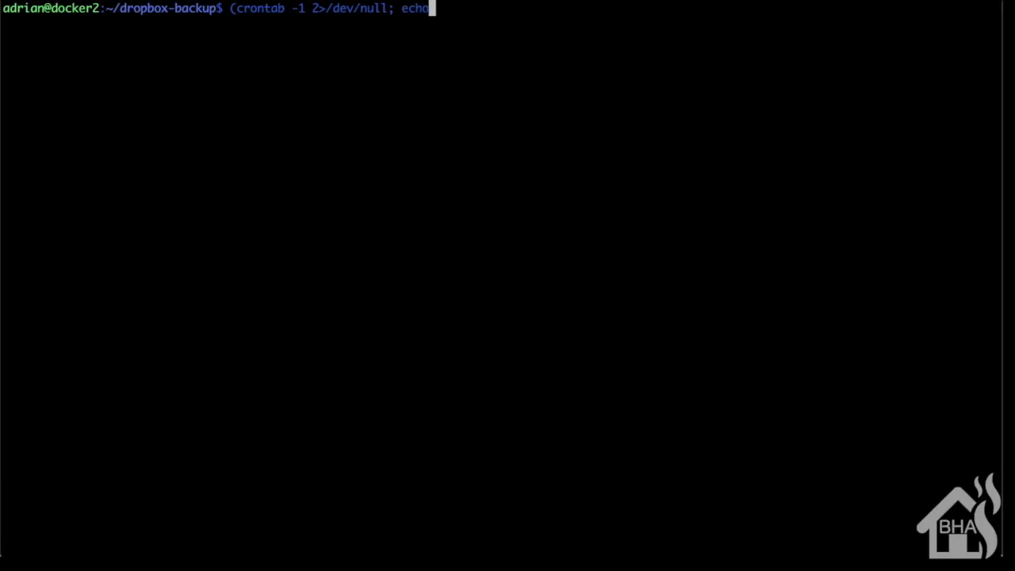
pyautogui.write('"0 3 * * * p')
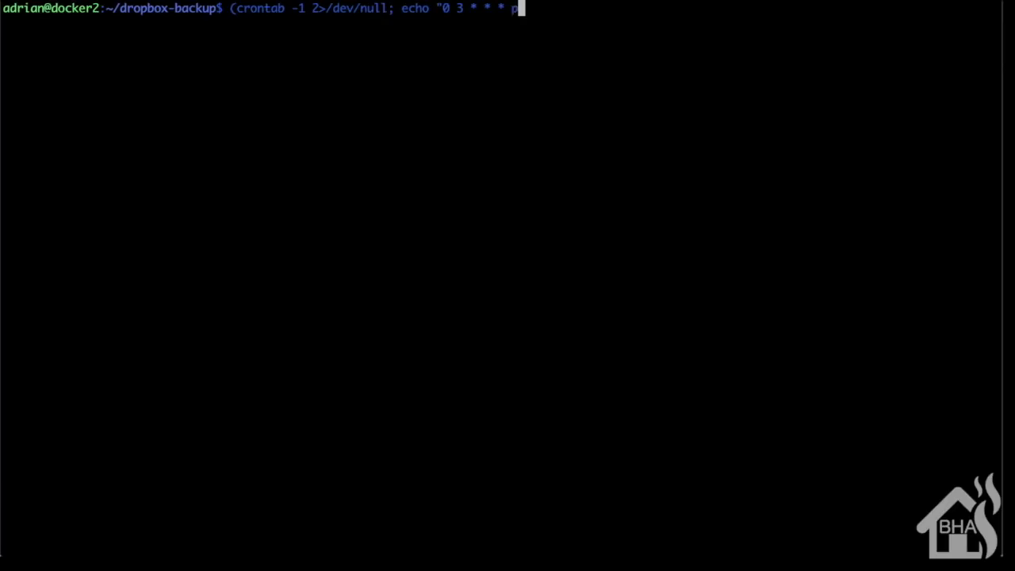
pyautogui.write('ython')
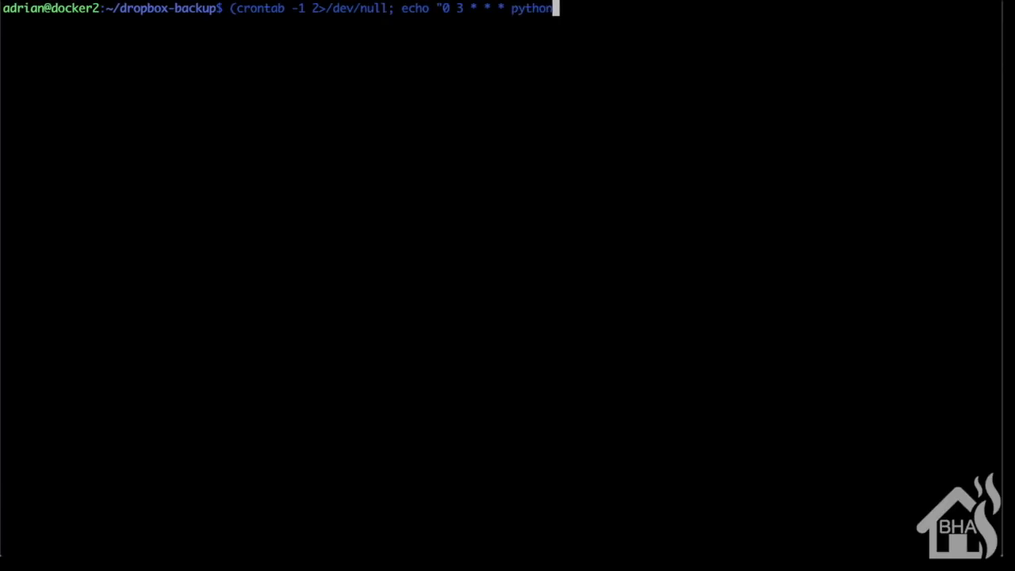
pyautogui.write('/home')
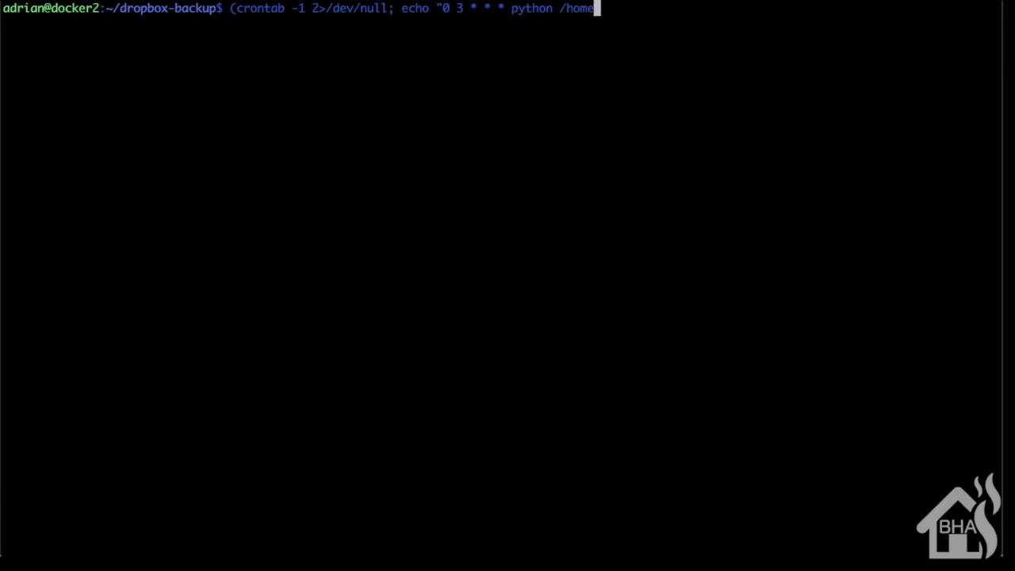
# Finish it with /adrian/dropbox-backup/dropbox.py") | crontab - for a nightly 3:00 backup
pyautogui.write('/adrian/')
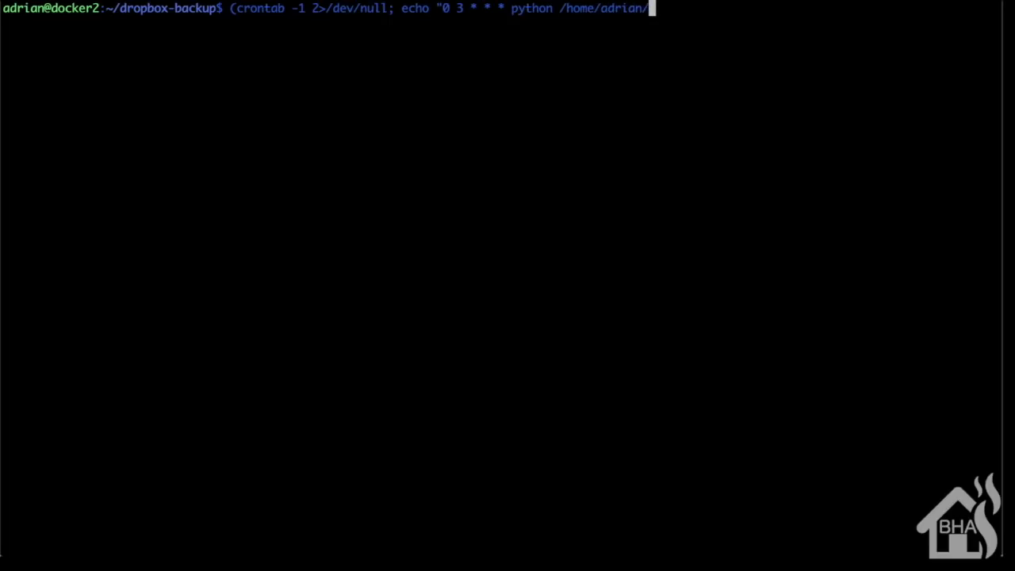
pyautogui.write('drp')
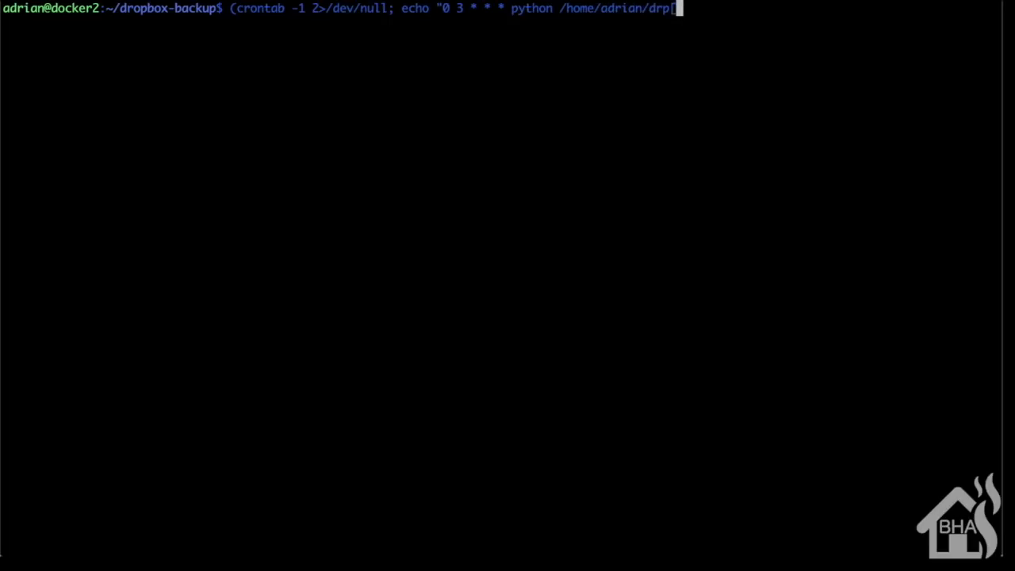
pyautogui.write('op')
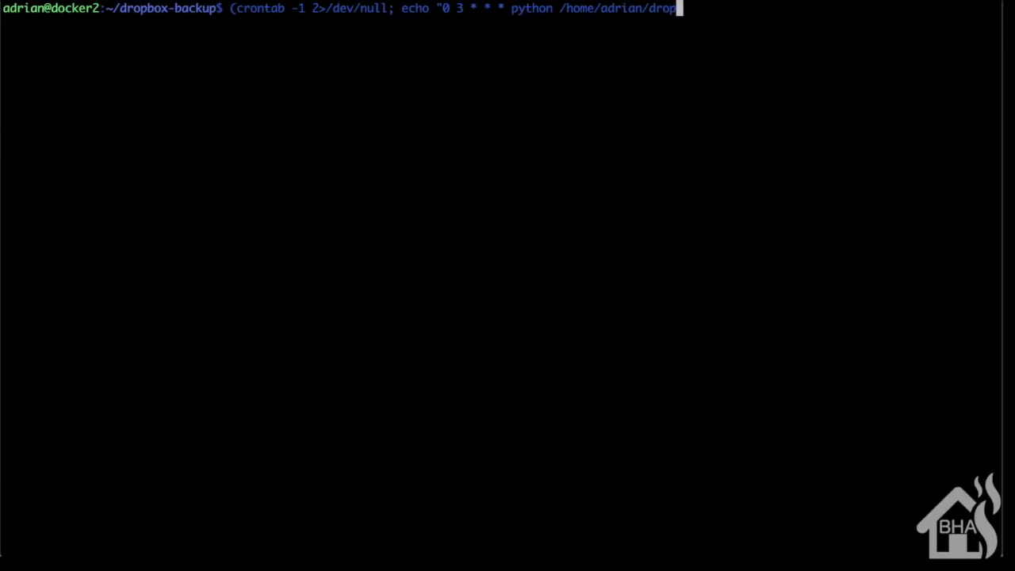
pyautogui.write('box-')
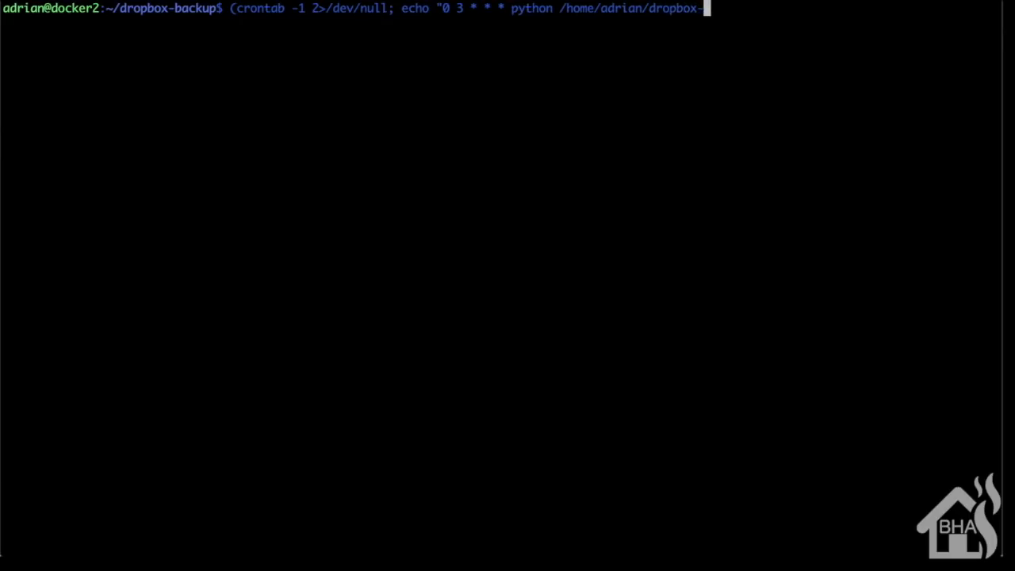
pyautogui.write('backup/')
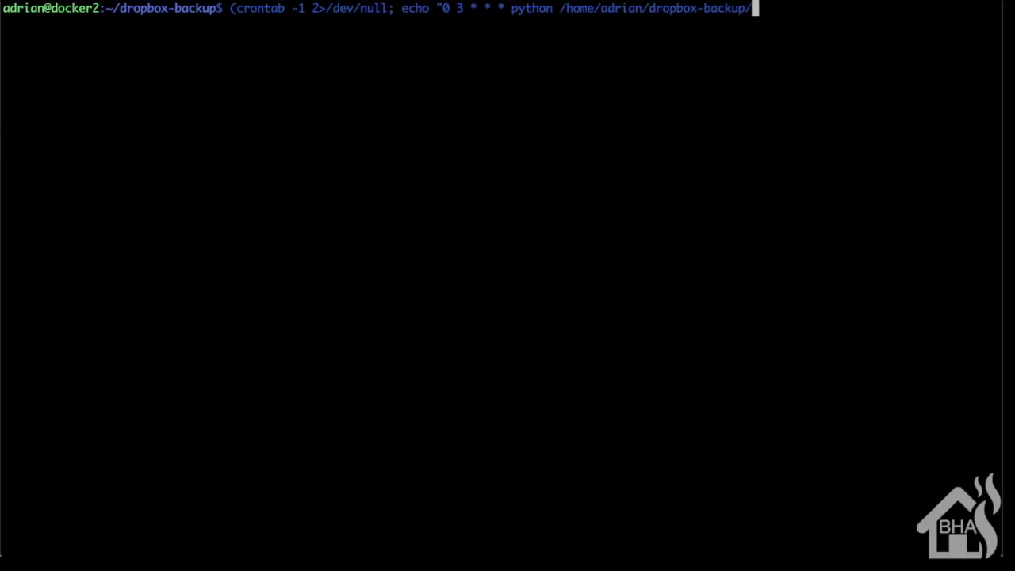
pyautogui.write('dropbox.p')
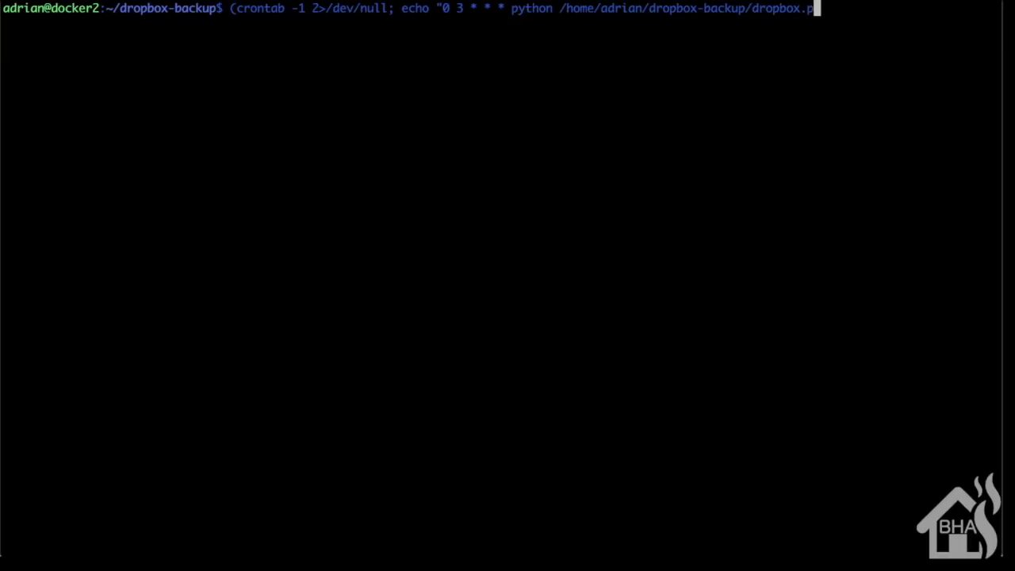
pyautogui.write('y")')
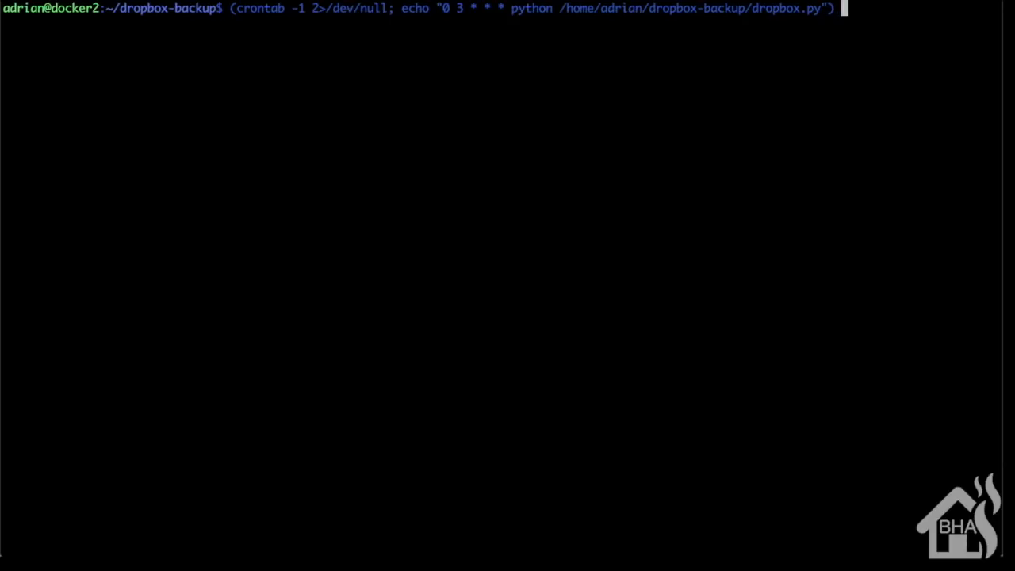
pyautogui.write('| c')
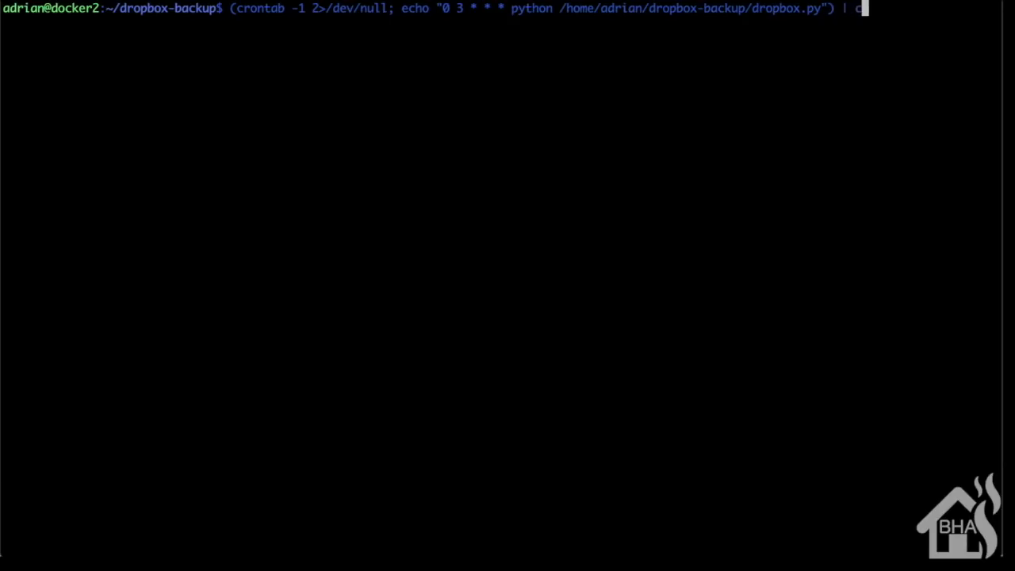
pyautogui.write('rontab')
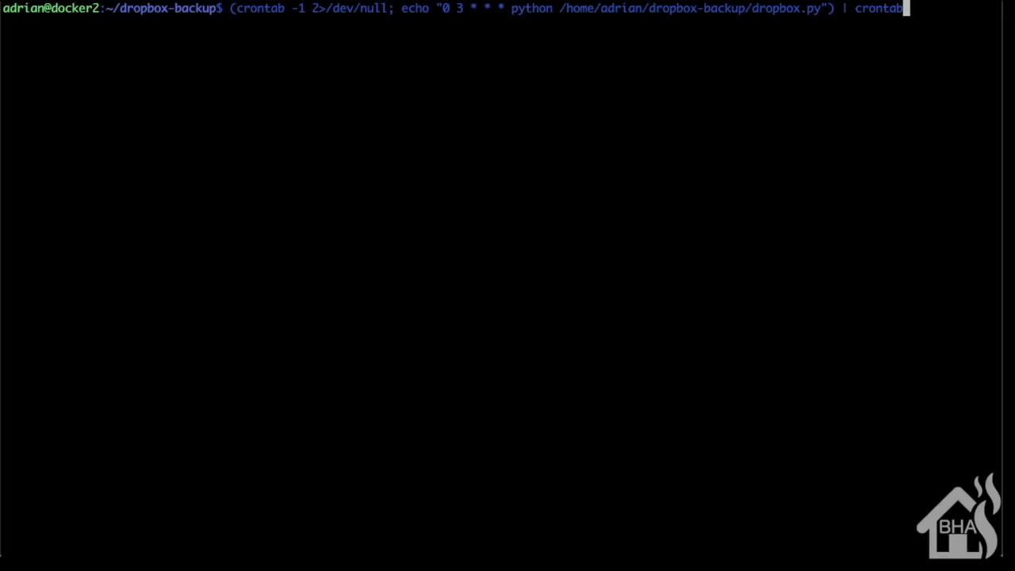